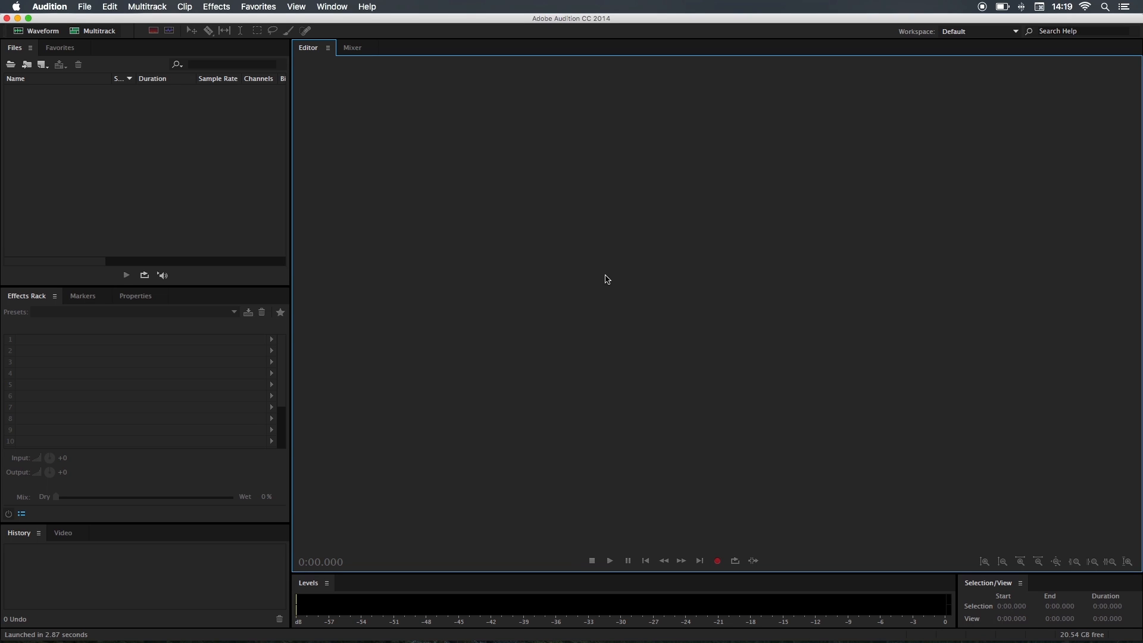
pyautogui.moveTo(522, 249)
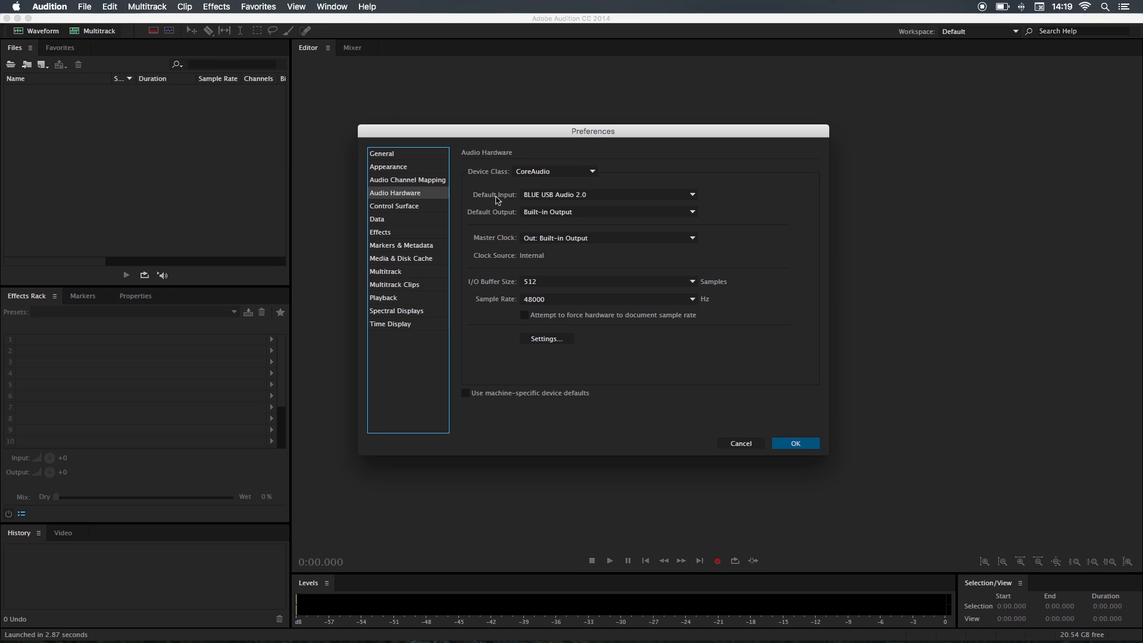
pyautogui.moveTo(506, 296)
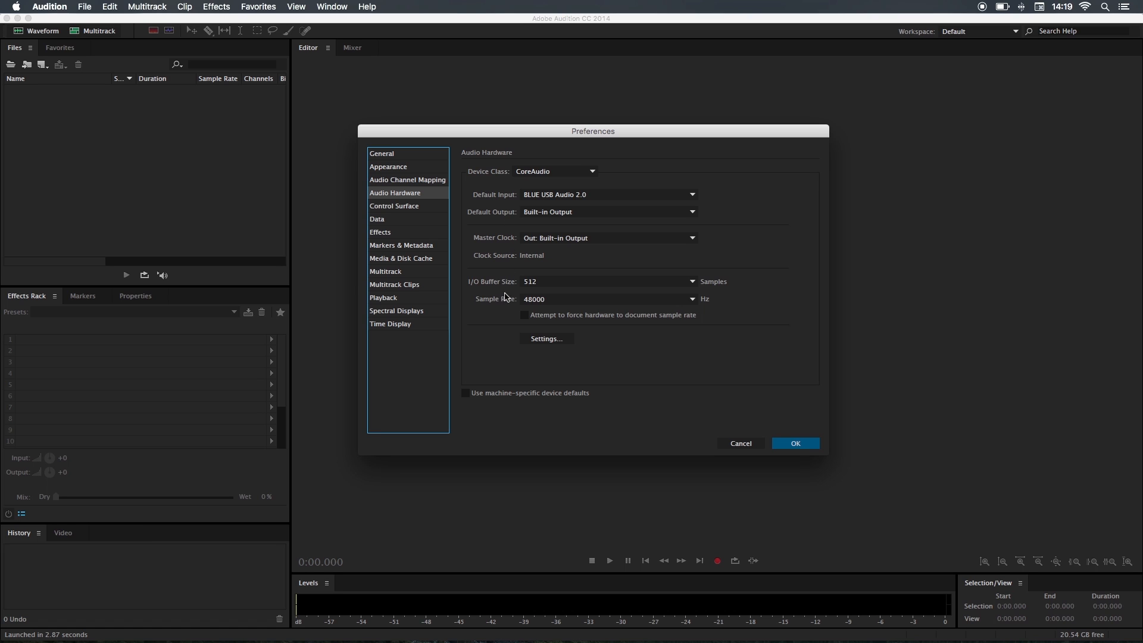
pyautogui.moveTo(573, 246)
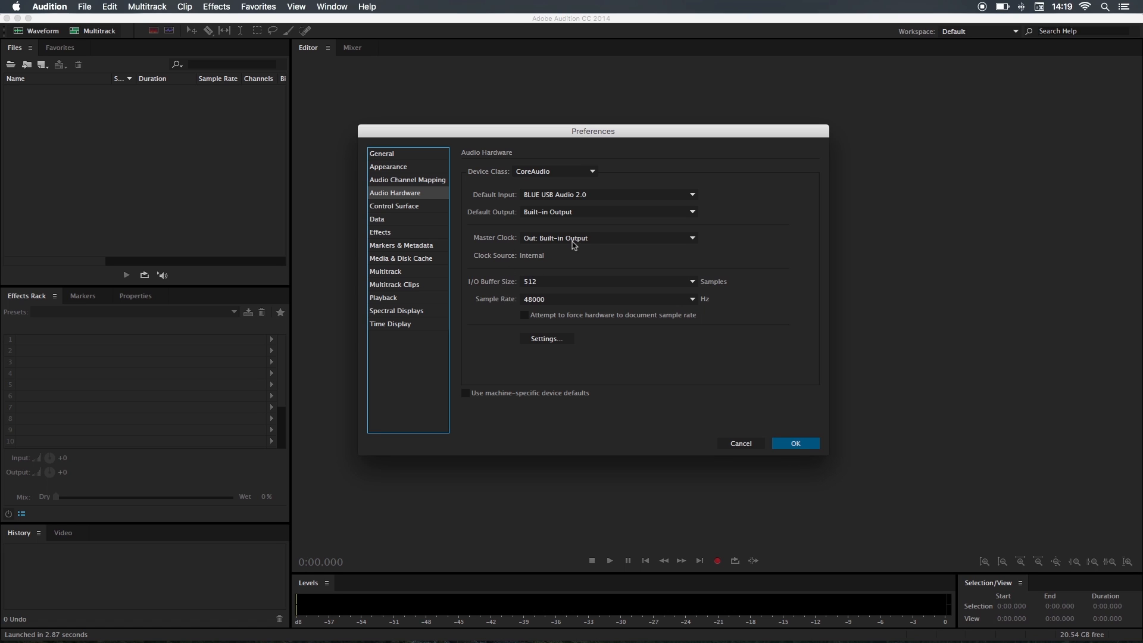
pyautogui.moveTo(608, 200)
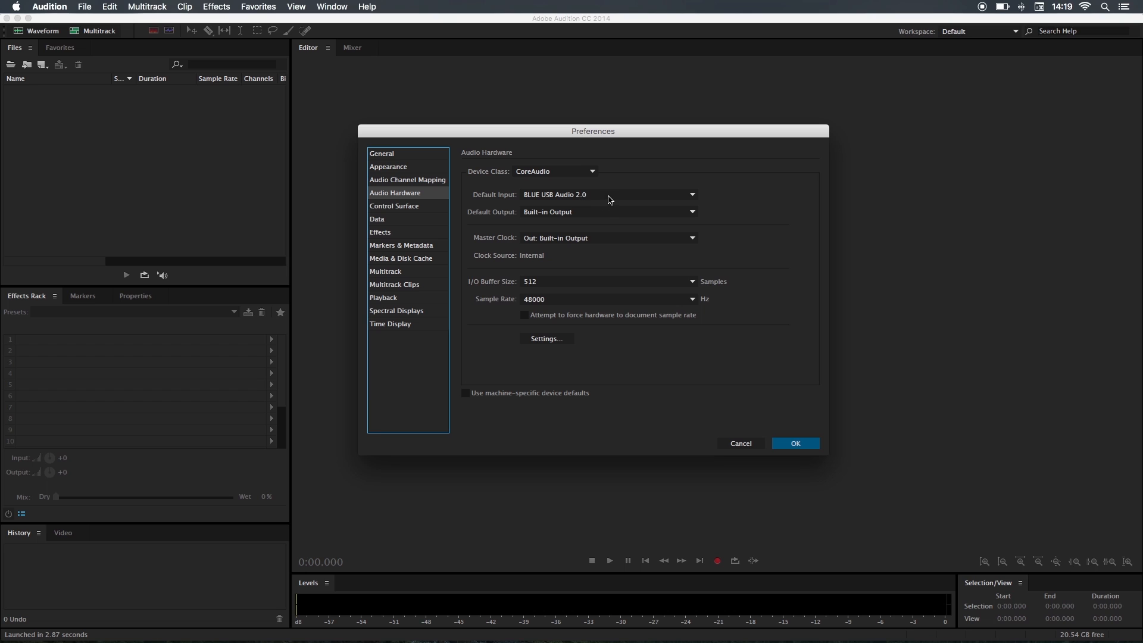
pyautogui.moveTo(552, 219)
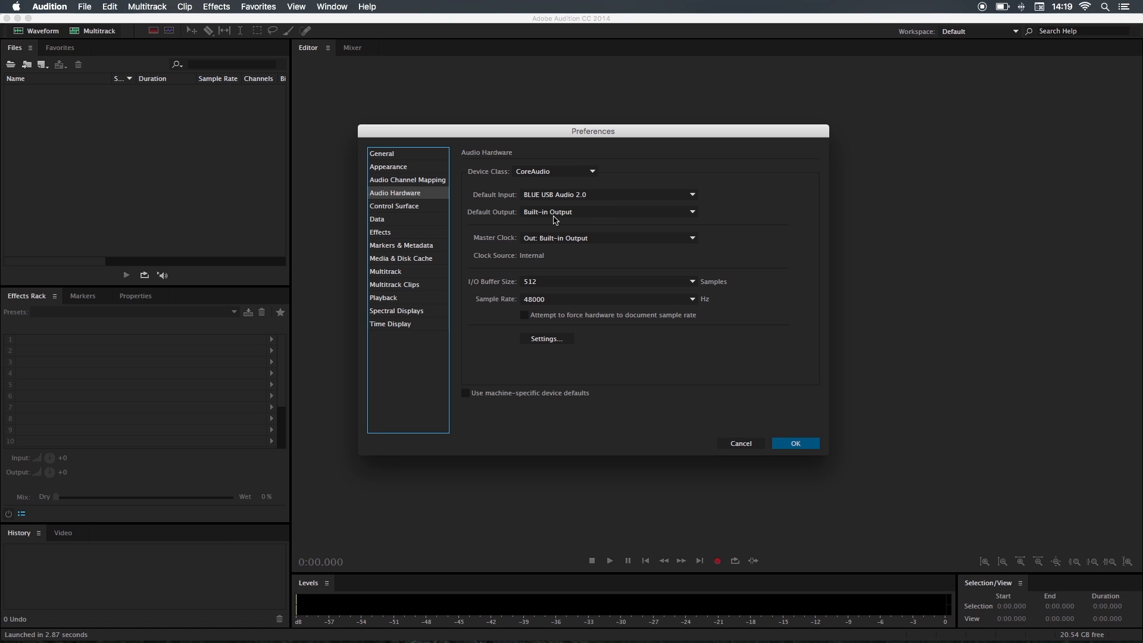
pyautogui.moveTo(553, 304)
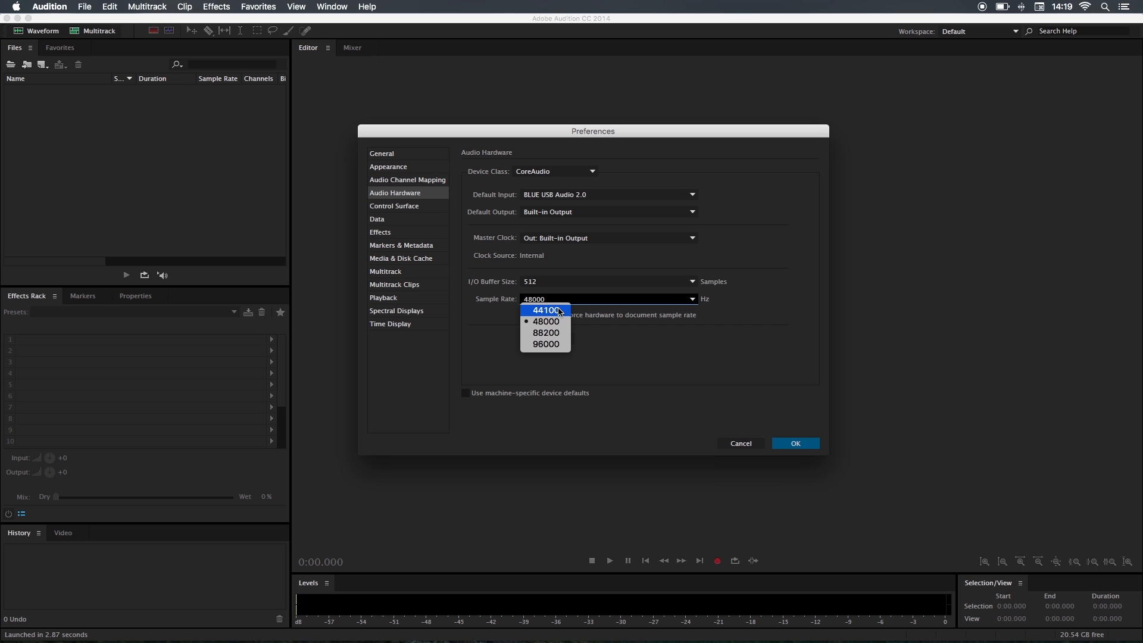
pyautogui.moveTo(545, 321)
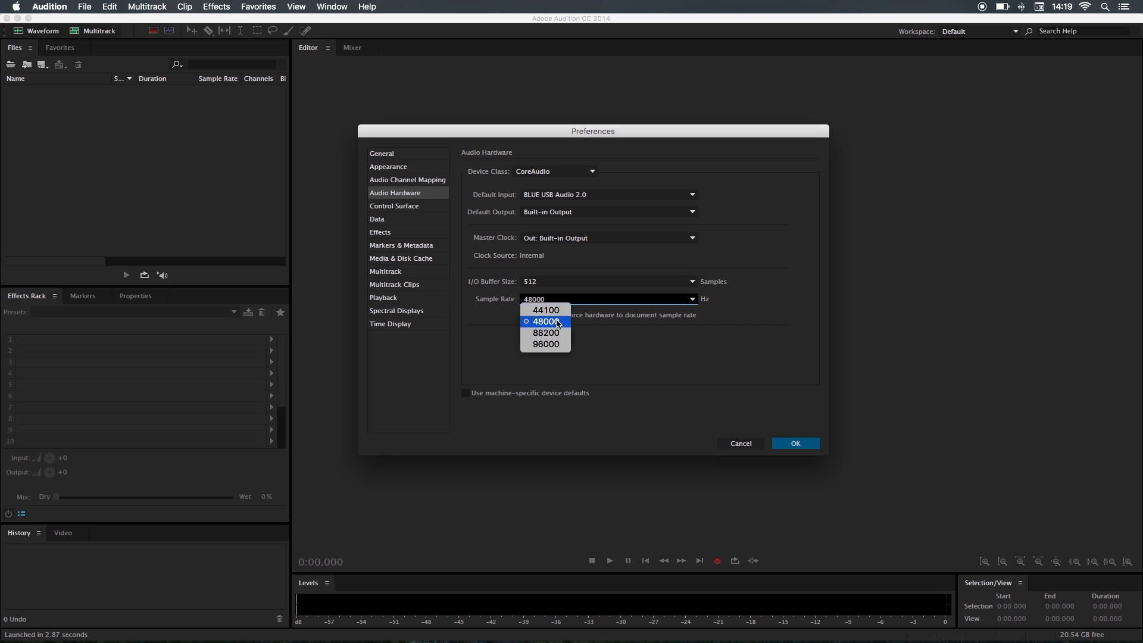
pyautogui.moveTo(545, 343)
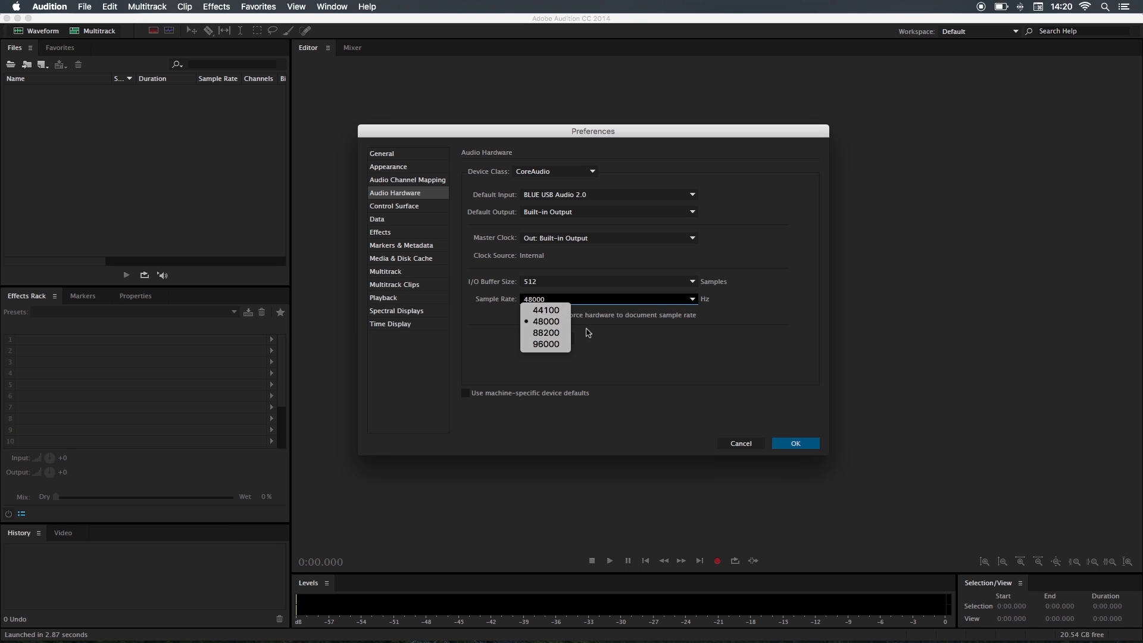
# Open the system audio device settings from the Audio Hardware preferences
pyautogui.click(545, 321)
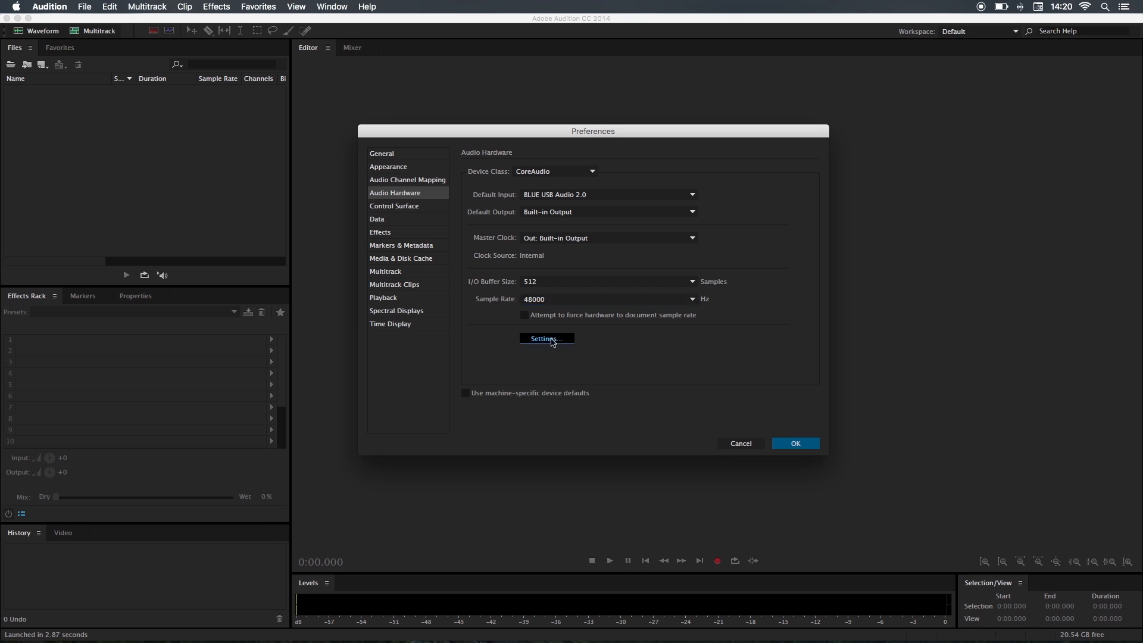
pyautogui.click(545, 338)
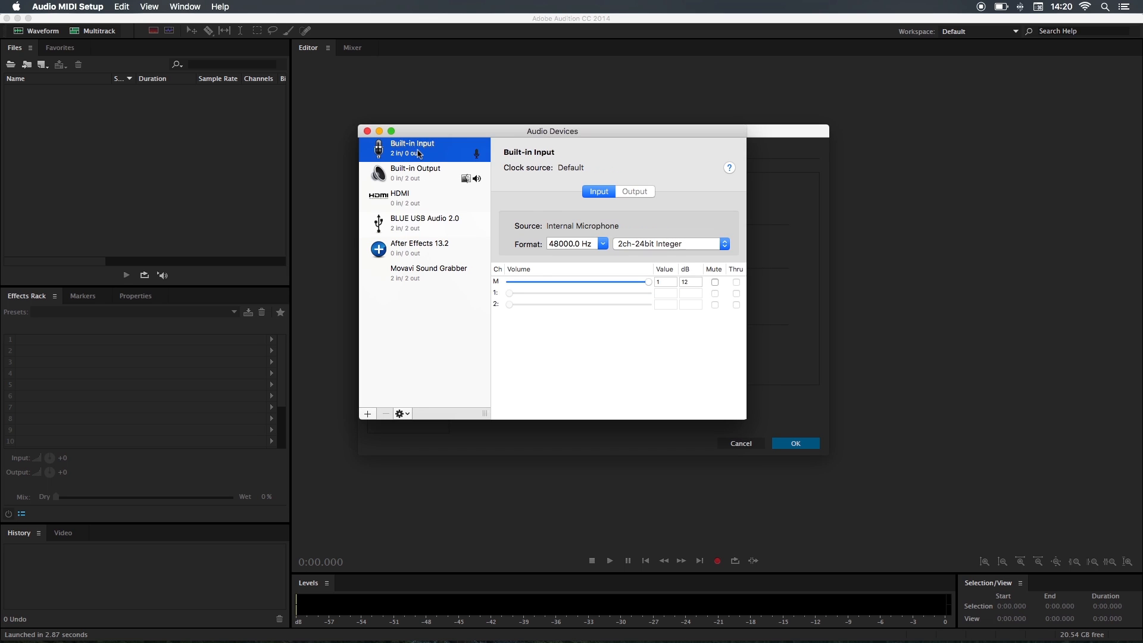
pyautogui.click(425, 222)
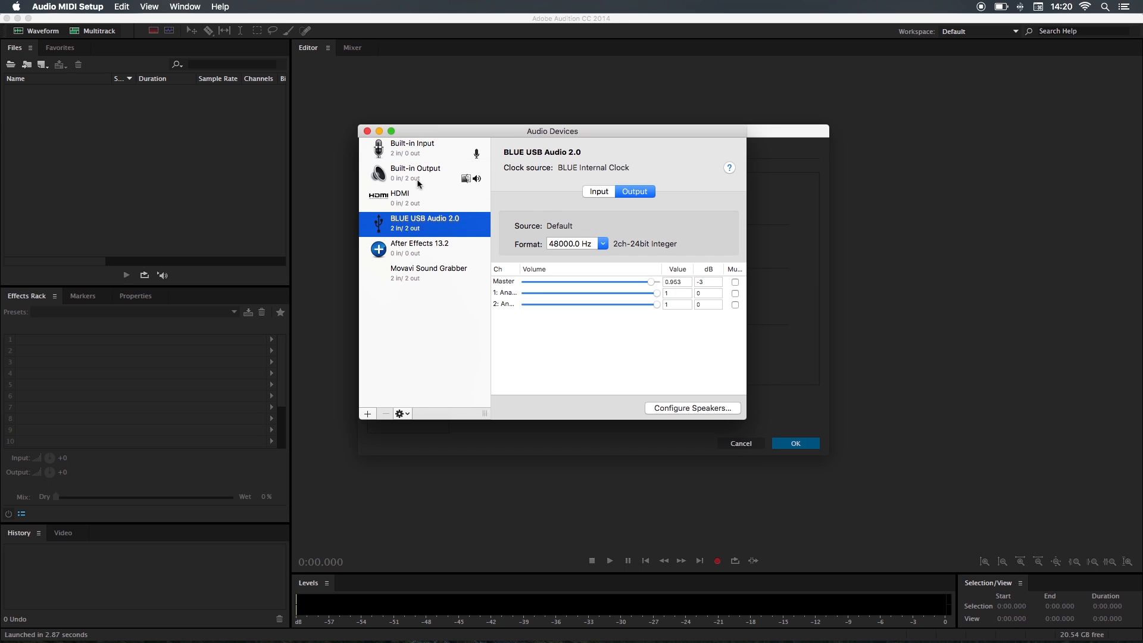
pyautogui.click(412, 148)
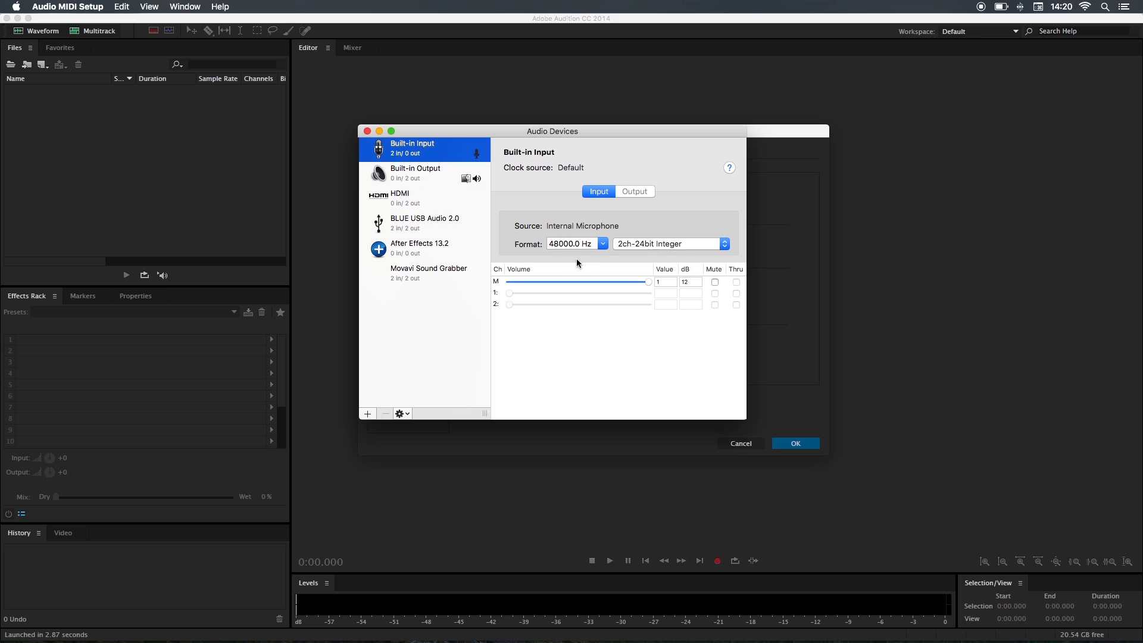
pyautogui.click(425, 198)
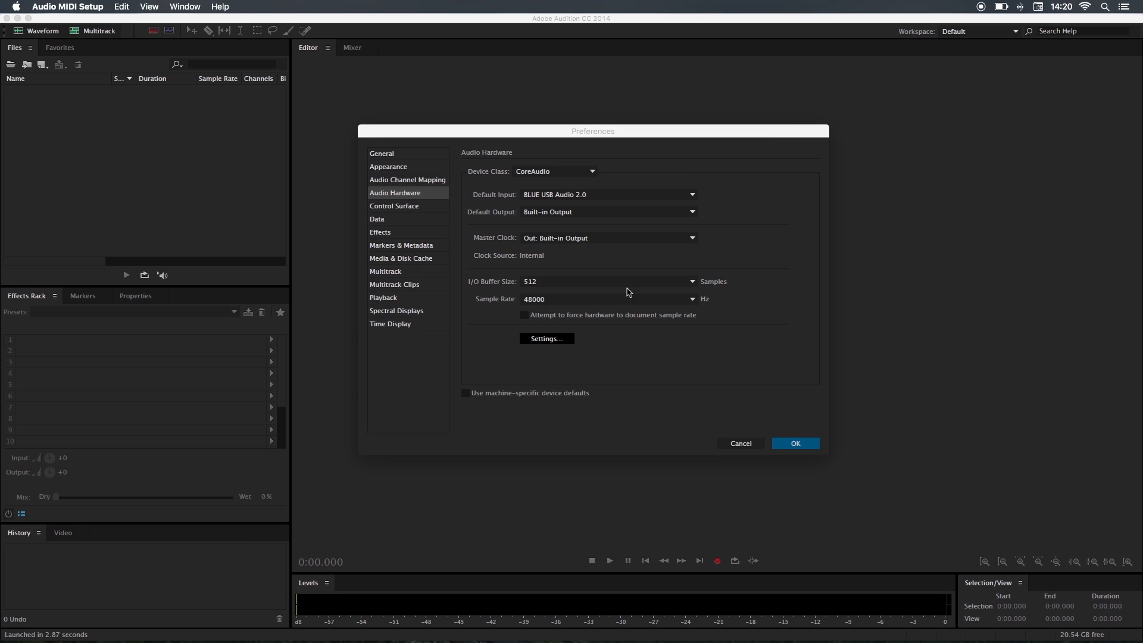
# Confirm and close Preferences with BLUE USB Audio 2.0 input at 48000 Hz
pyautogui.click(795, 443)
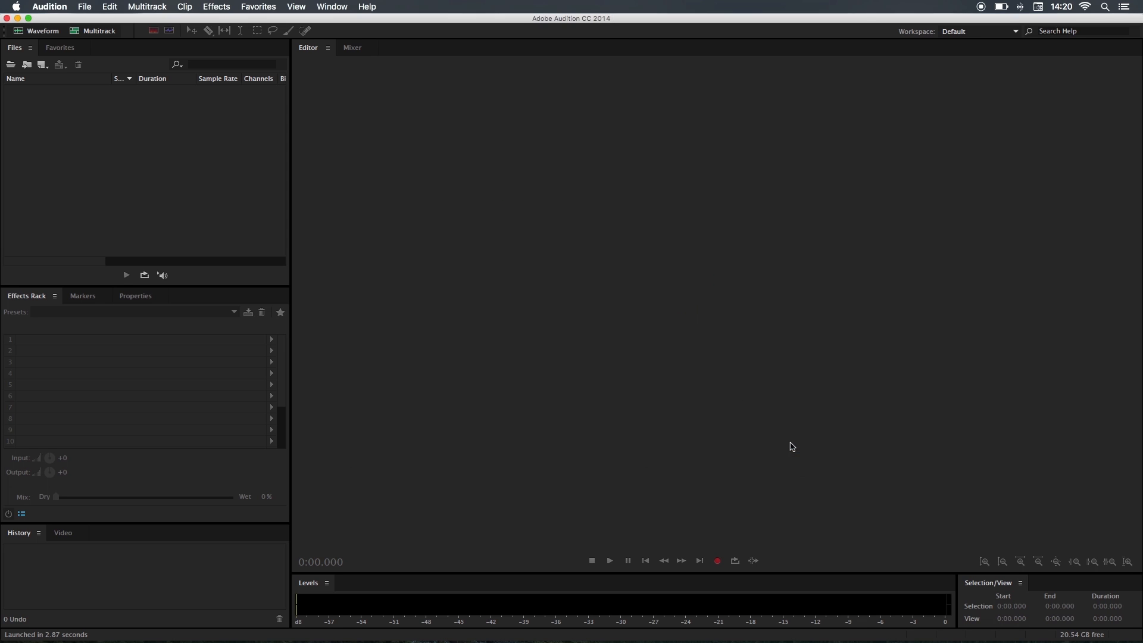
pyautogui.moveTo(745, 390)
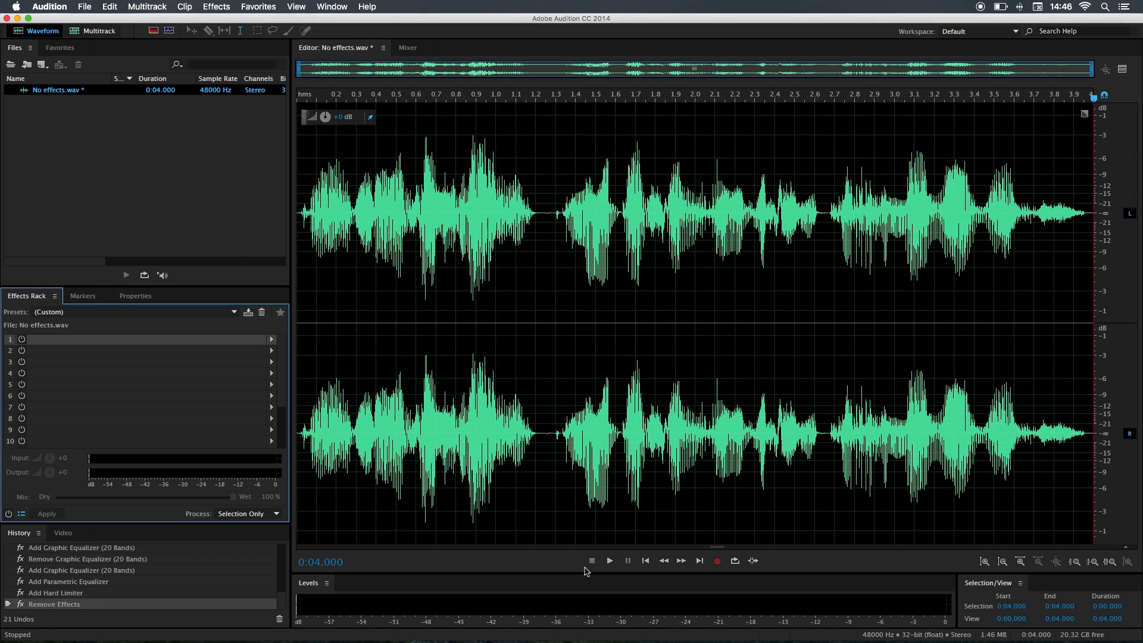
pyautogui.click(609, 560)
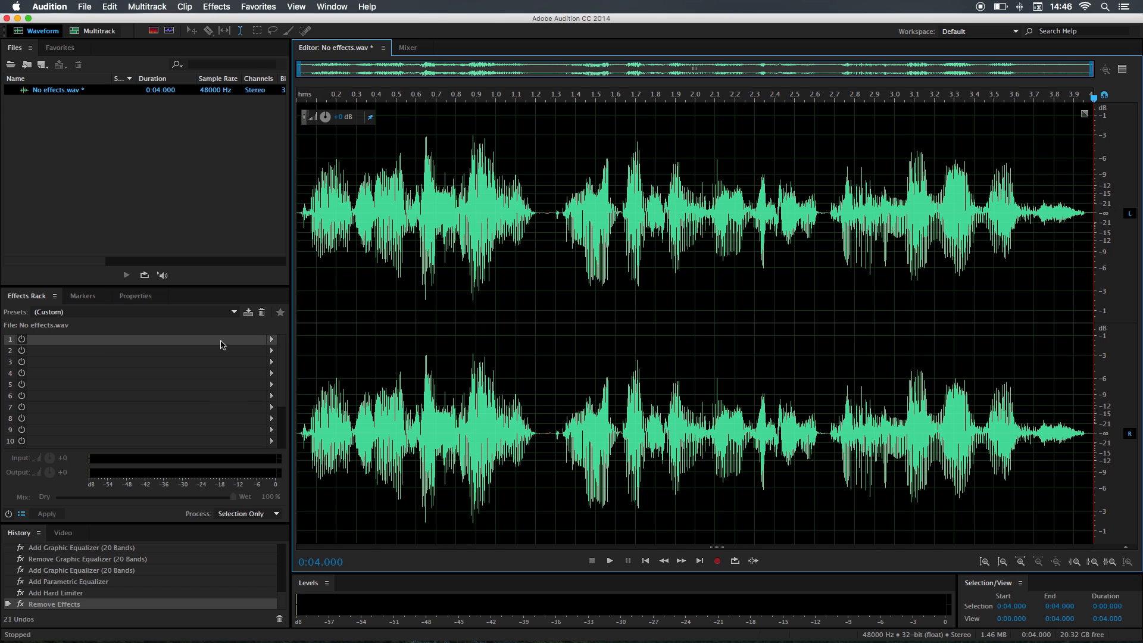
# Add a 20-band Graphic Equalizer to rack slot 1, boosting upper bands, and preview playback
pyautogui.click(272, 338)
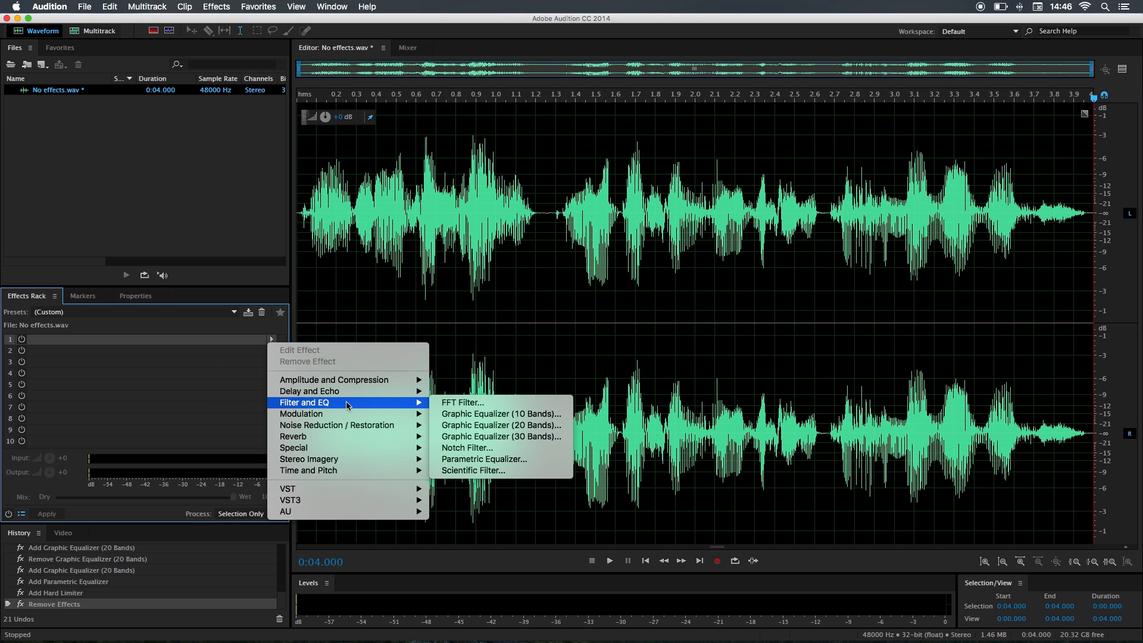
pyautogui.moveTo(501, 425)
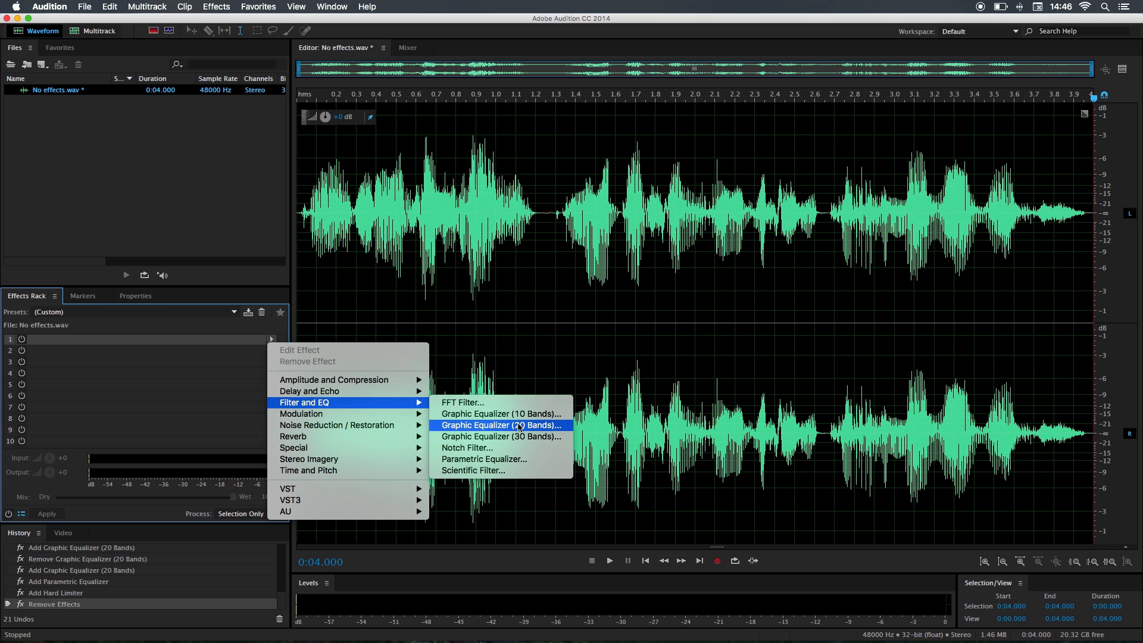
pyautogui.click(500, 425)
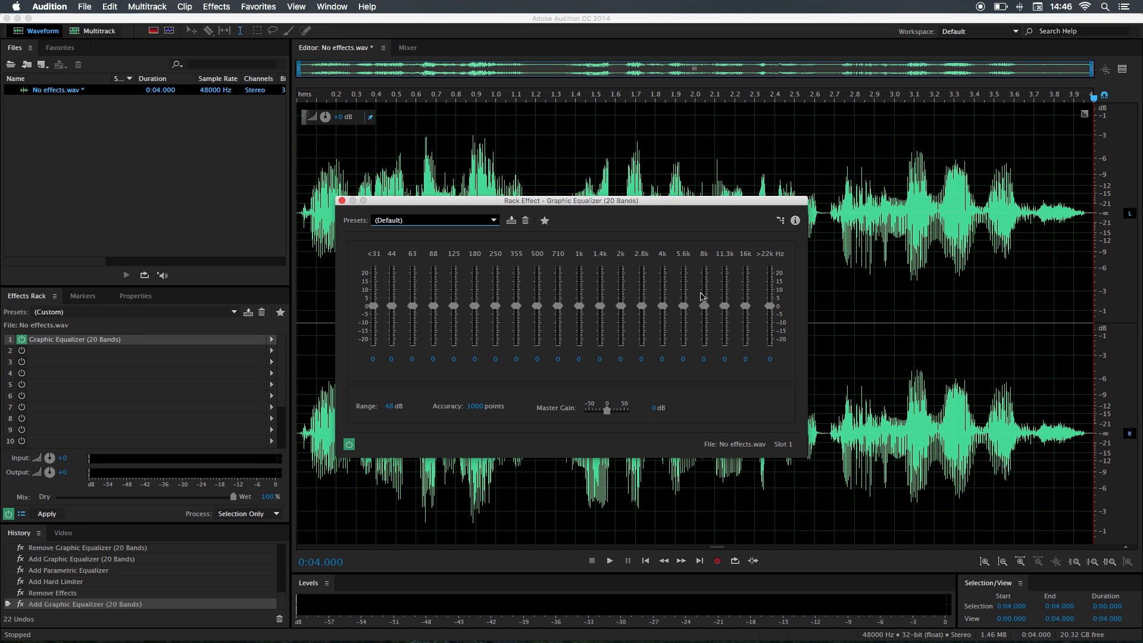
pyautogui.moveTo(659, 314)
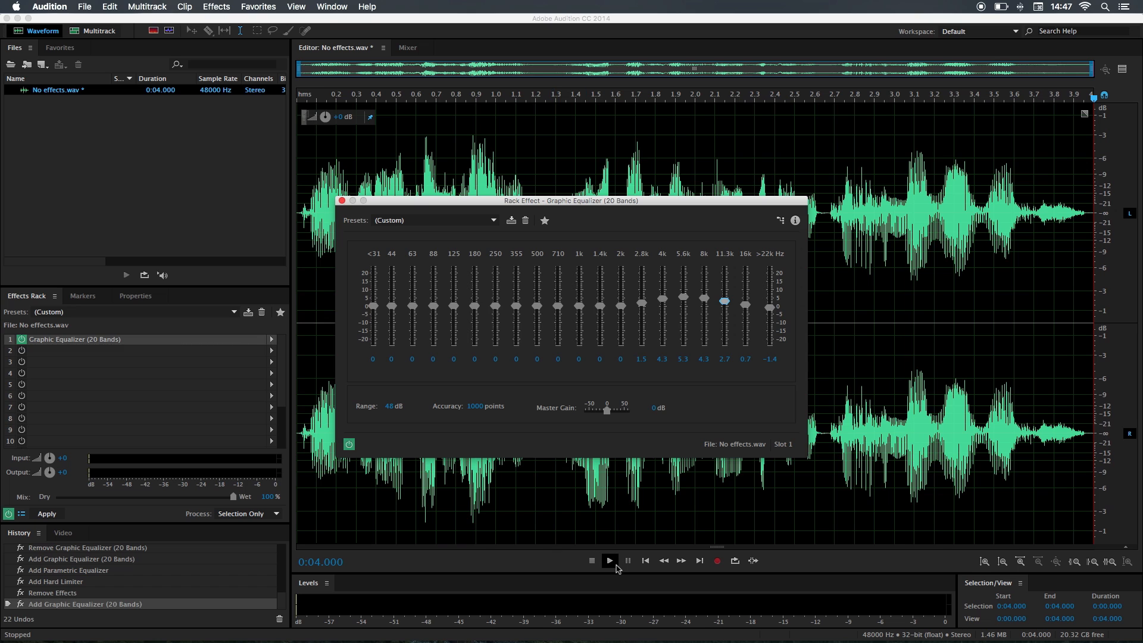
pyautogui.moveTo(610, 561)
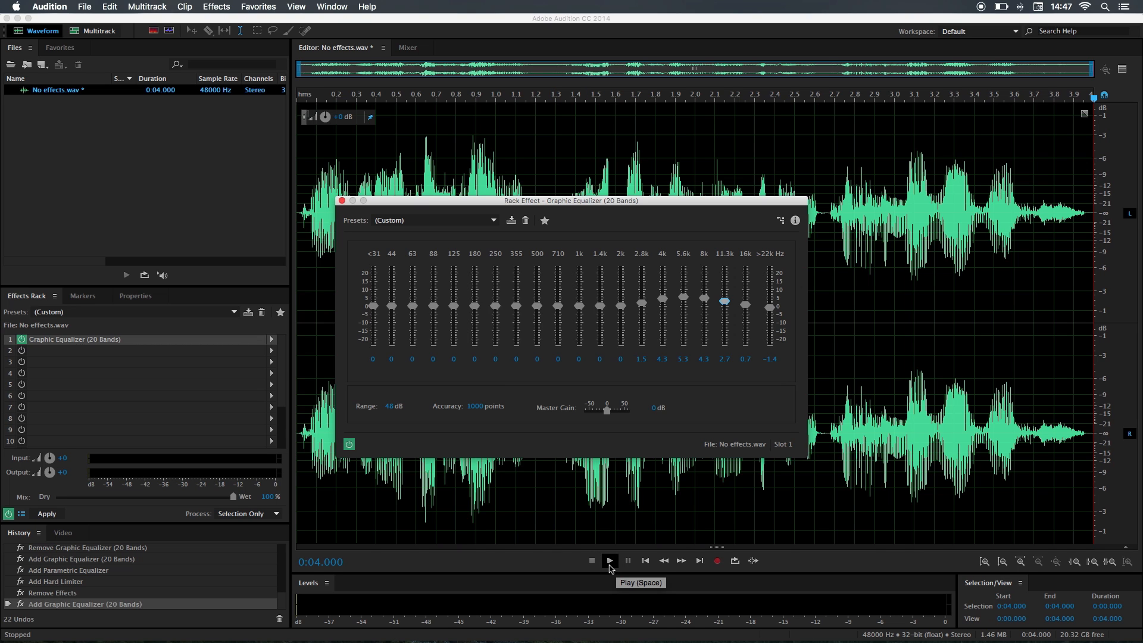
pyautogui.click(608, 561)
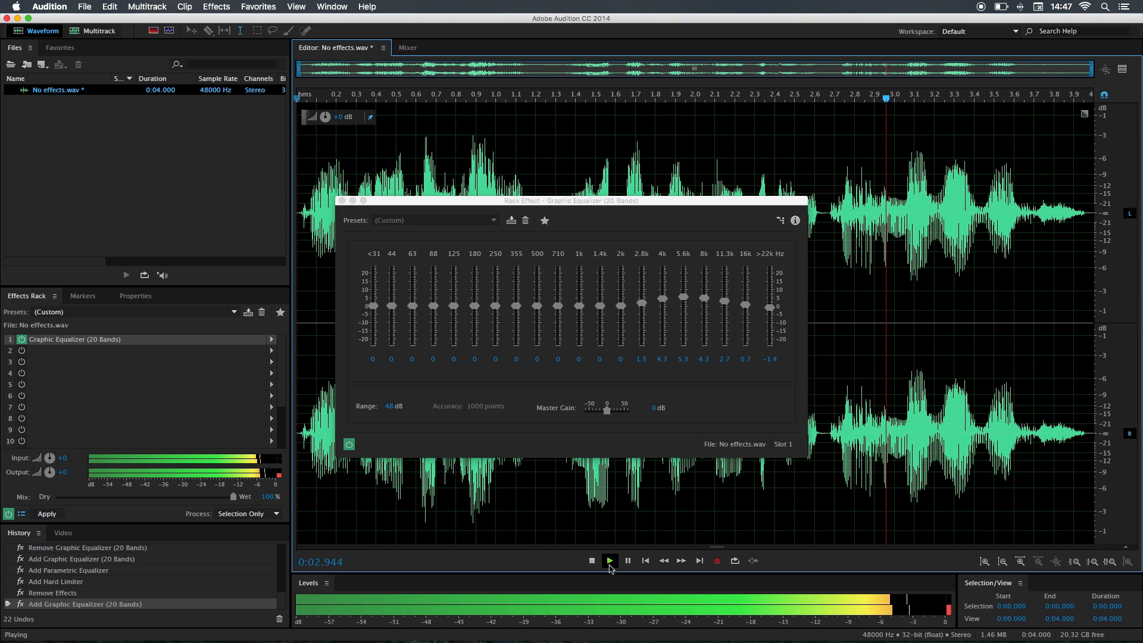
pyautogui.click(591, 561)
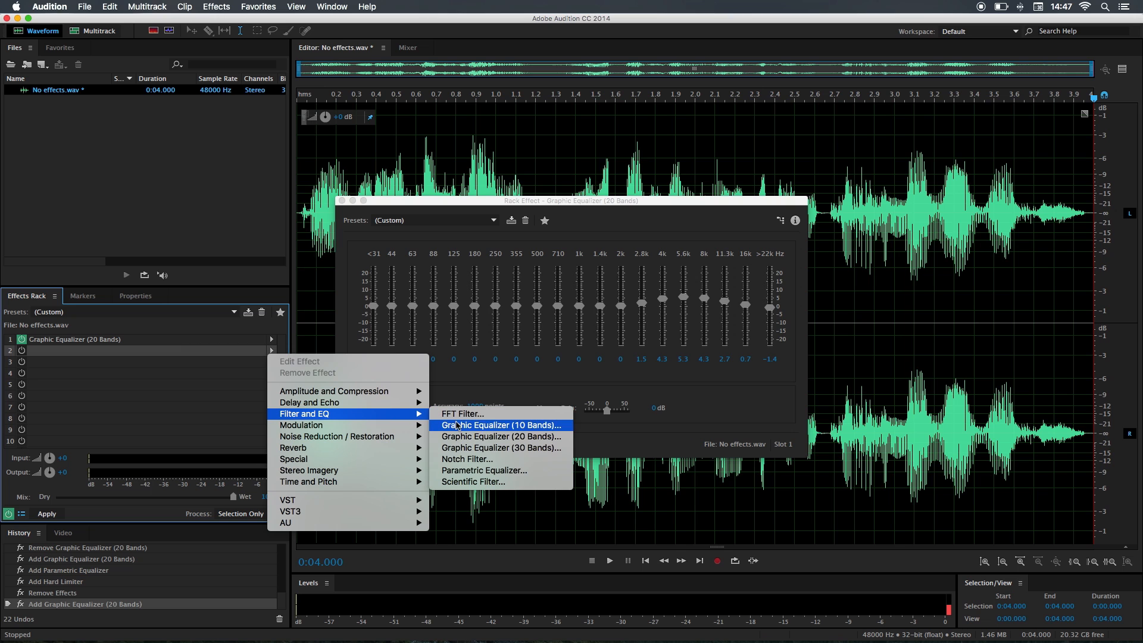
pyautogui.moveTo(485, 470)
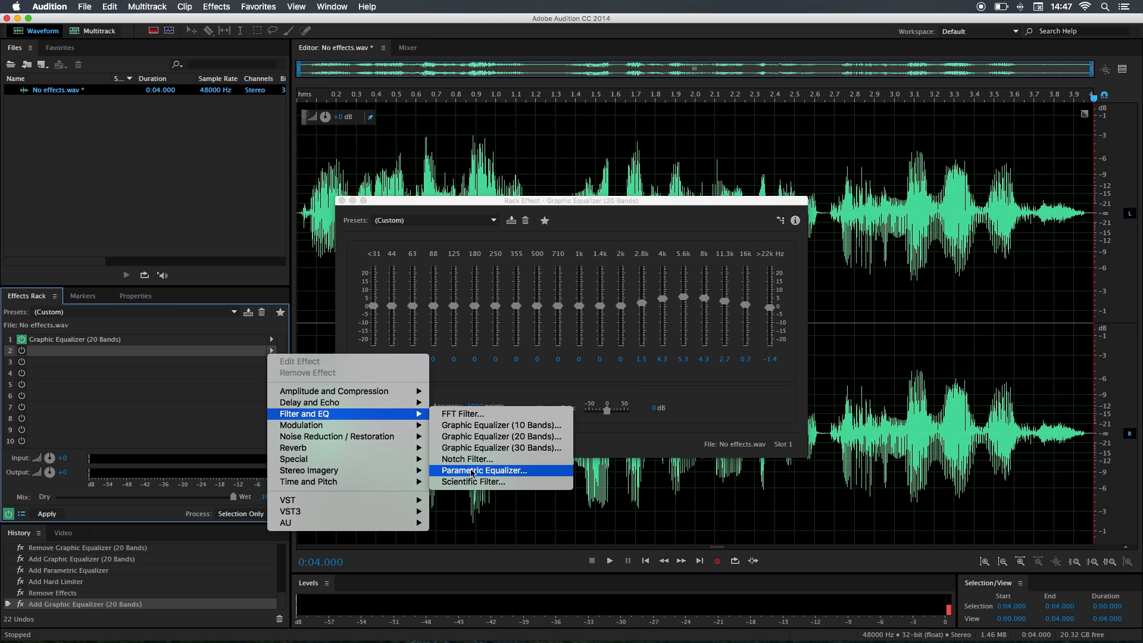
# Add a Parametric Equalizer with the Loudness Maximizer preset and preview the voice
pyautogui.click(484, 470)
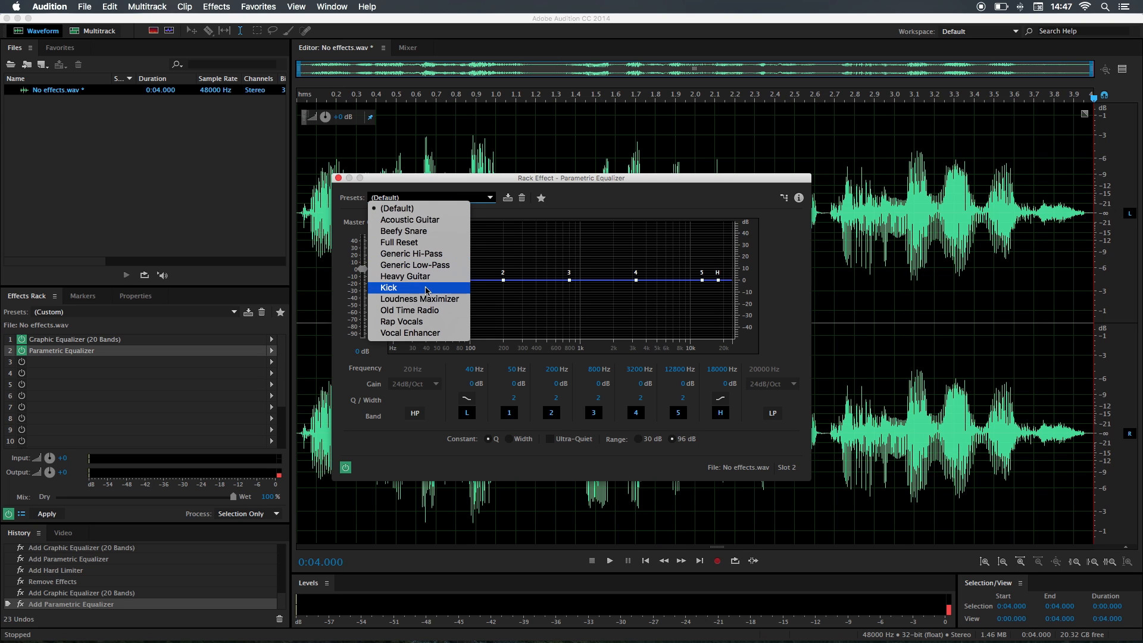
pyautogui.moveTo(419, 298)
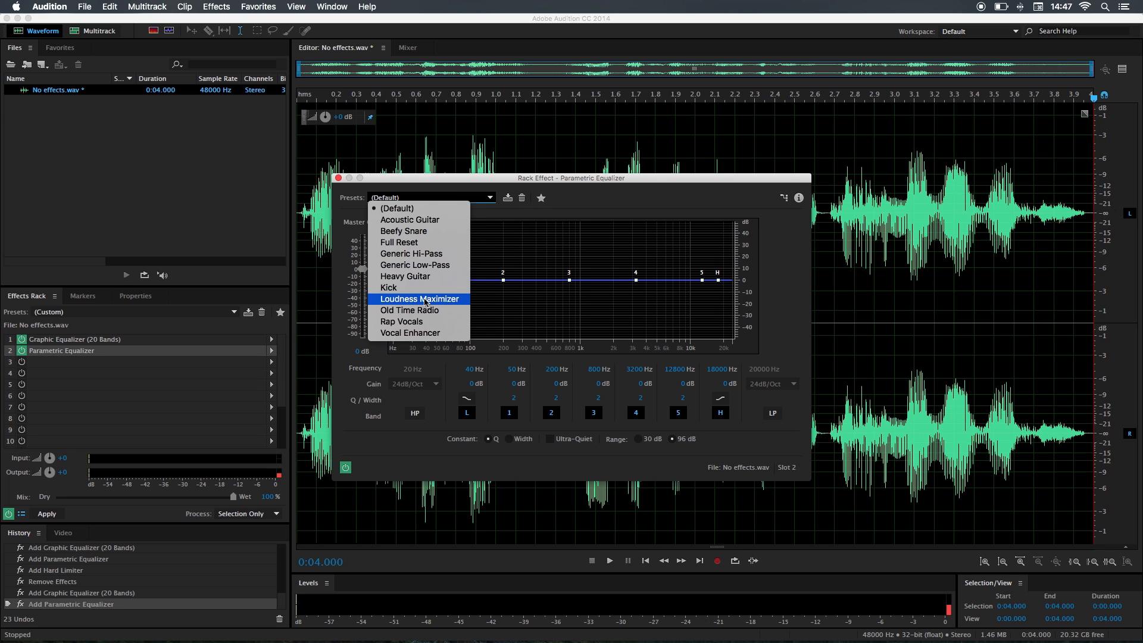
pyautogui.click(419, 299)
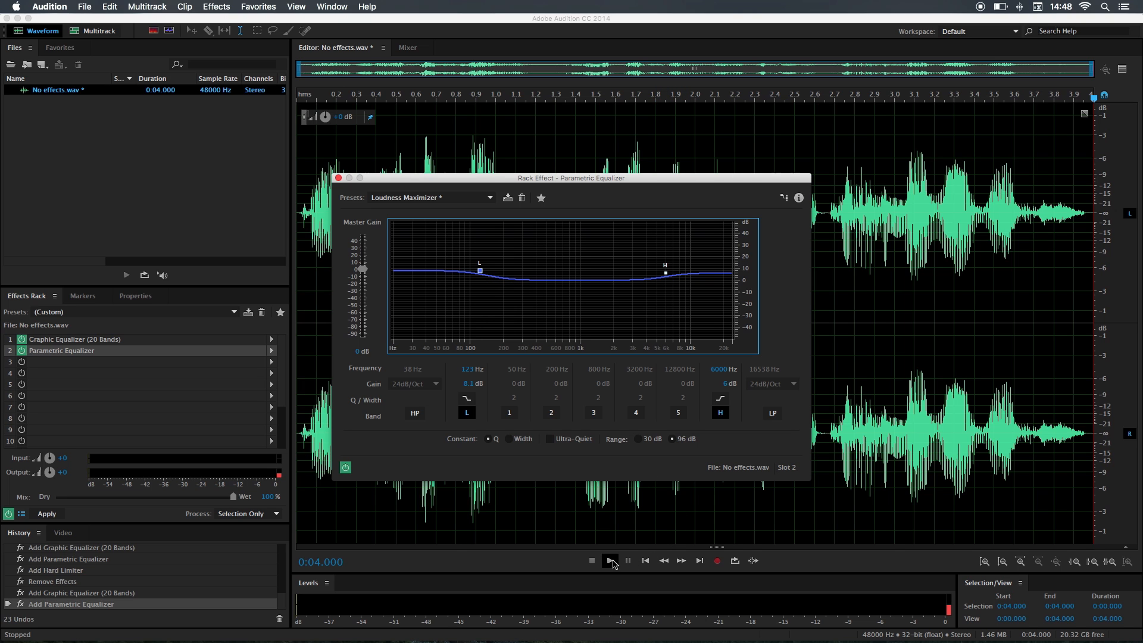
pyautogui.click(609, 560)
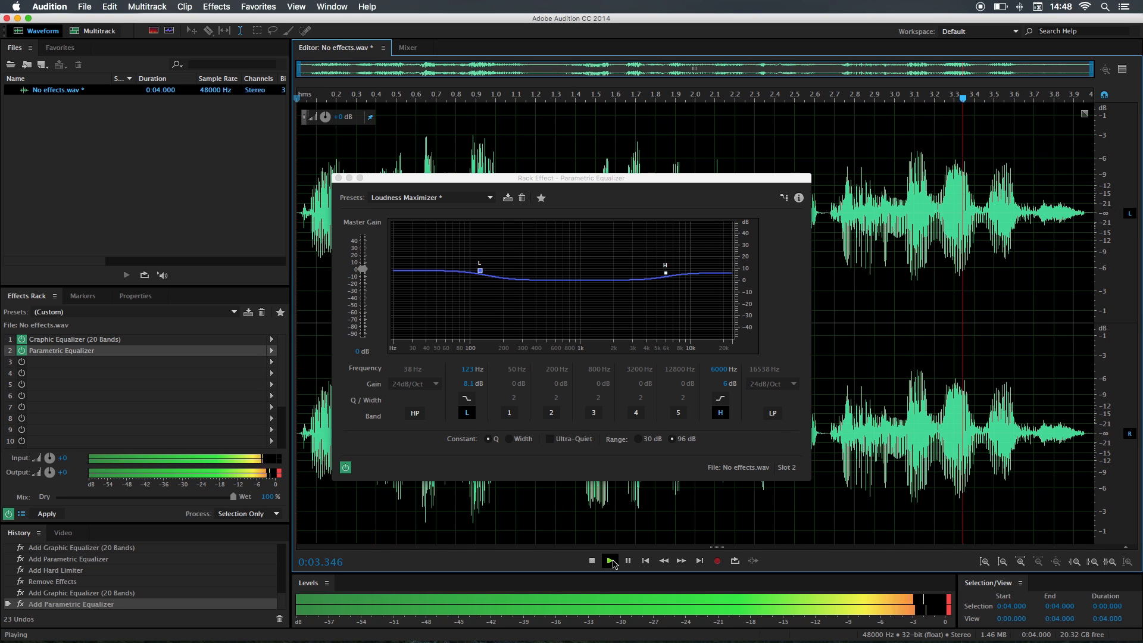
pyautogui.click(591, 561)
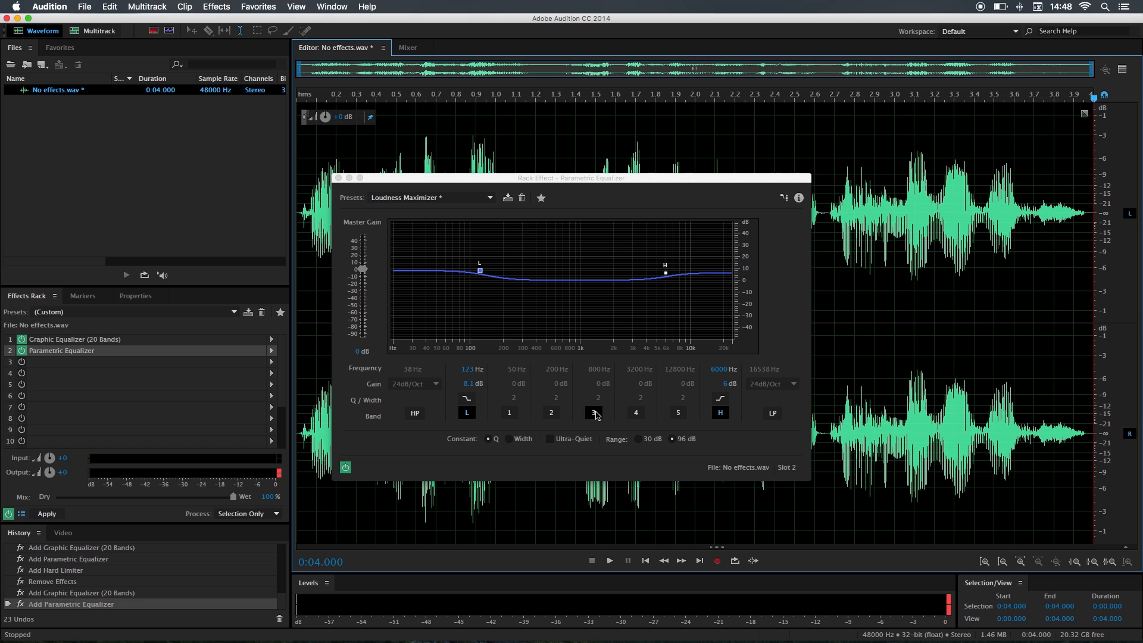
# Enable EQ band 3, cutting 4.1 dB at 814 Hz, and preview playback
pyautogui.click(593, 413)
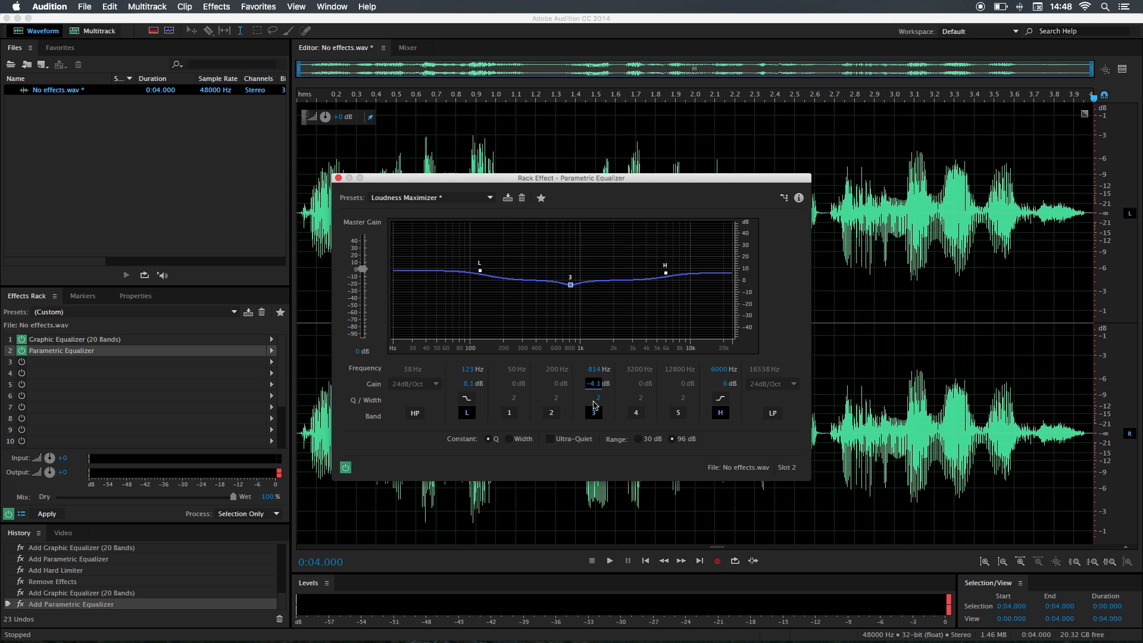
pyautogui.click(594, 412)
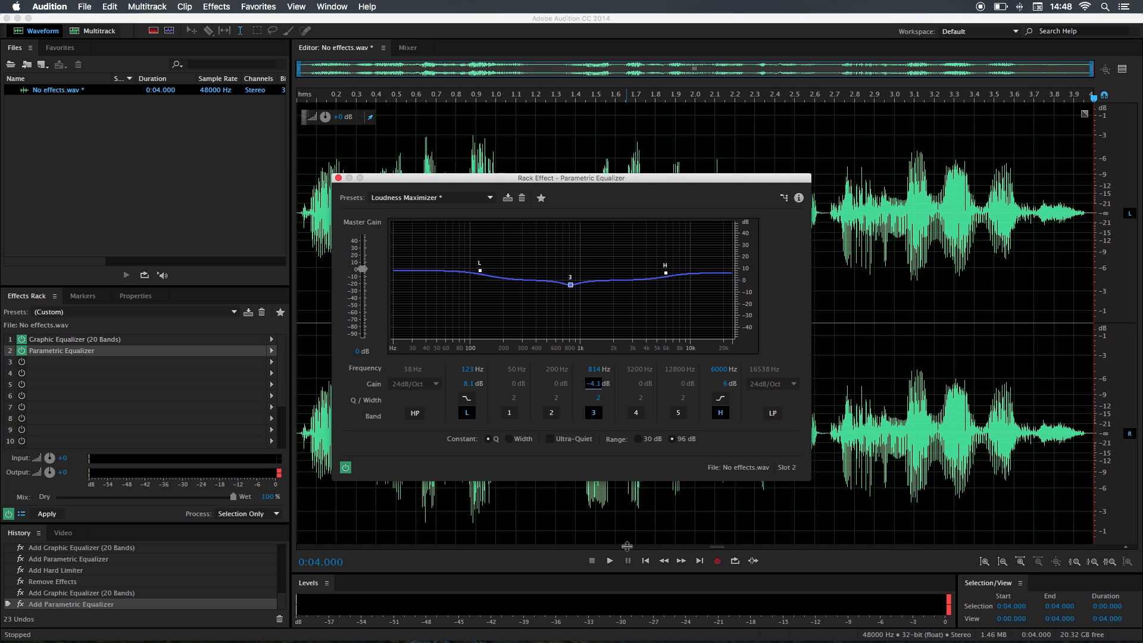
pyautogui.click(608, 561)
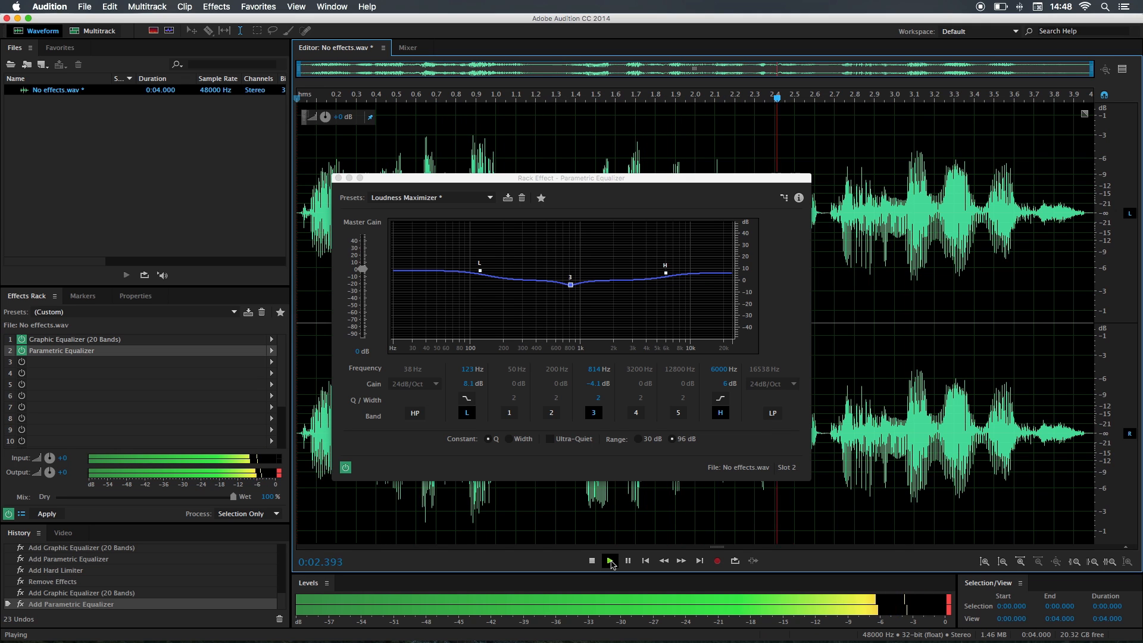
pyautogui.click(591, 561)
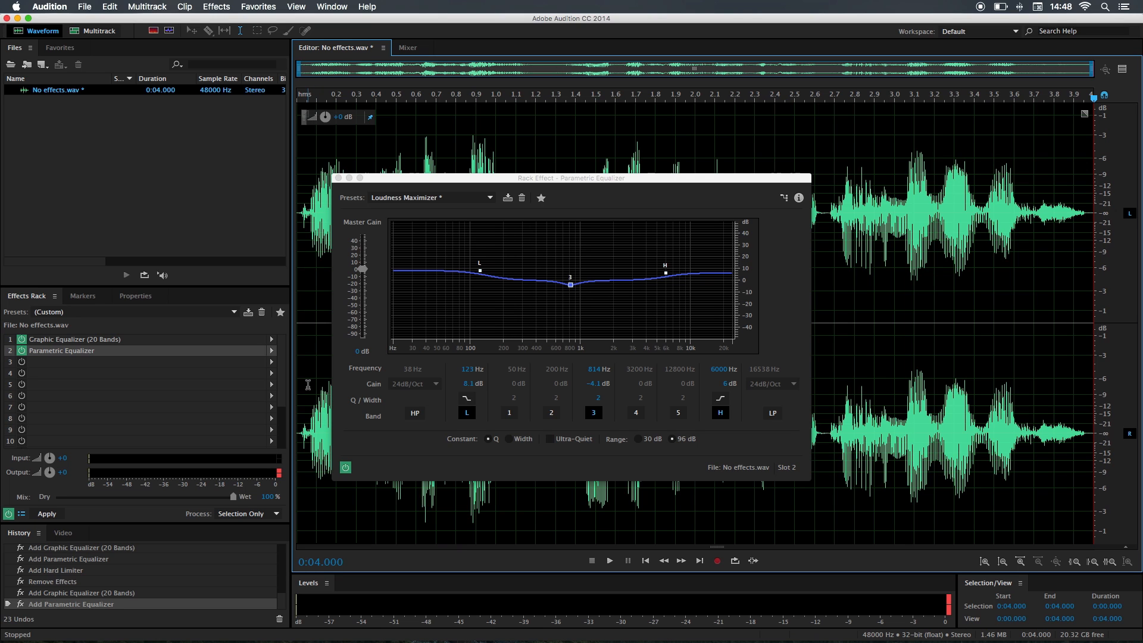
pyautogui.moveTo(117, 355)
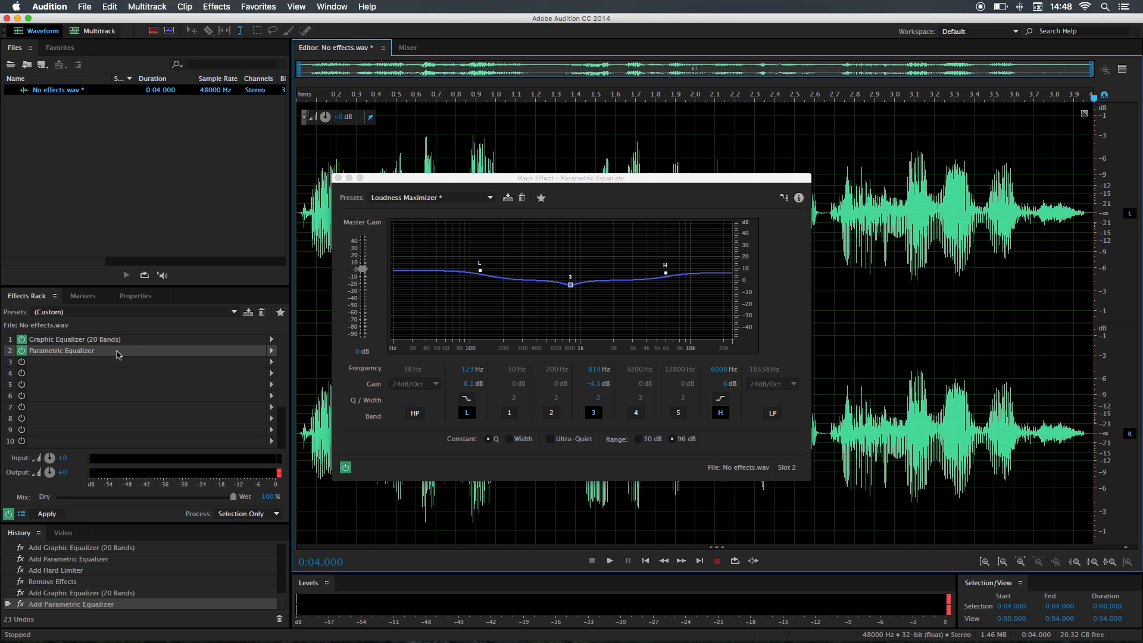
# Add a Hard Limiter to slot 3 using Limit to -.1dB, maximum amplitude -2 dB, and preview
pyautogui.click(271, 362)
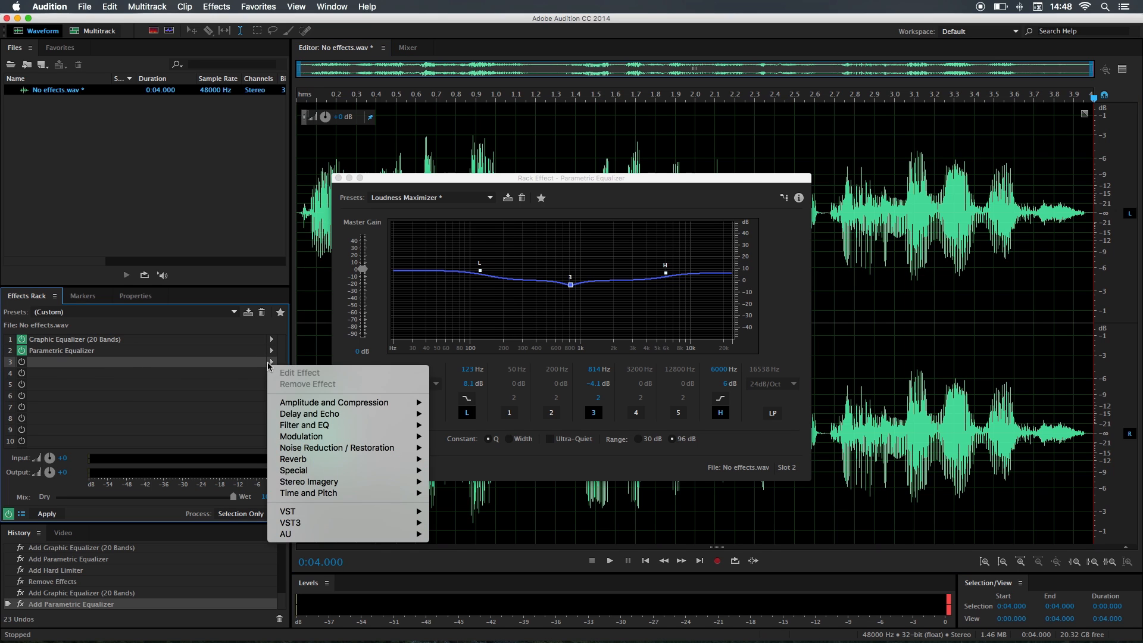
pyautogui.moveTo(334, 402)
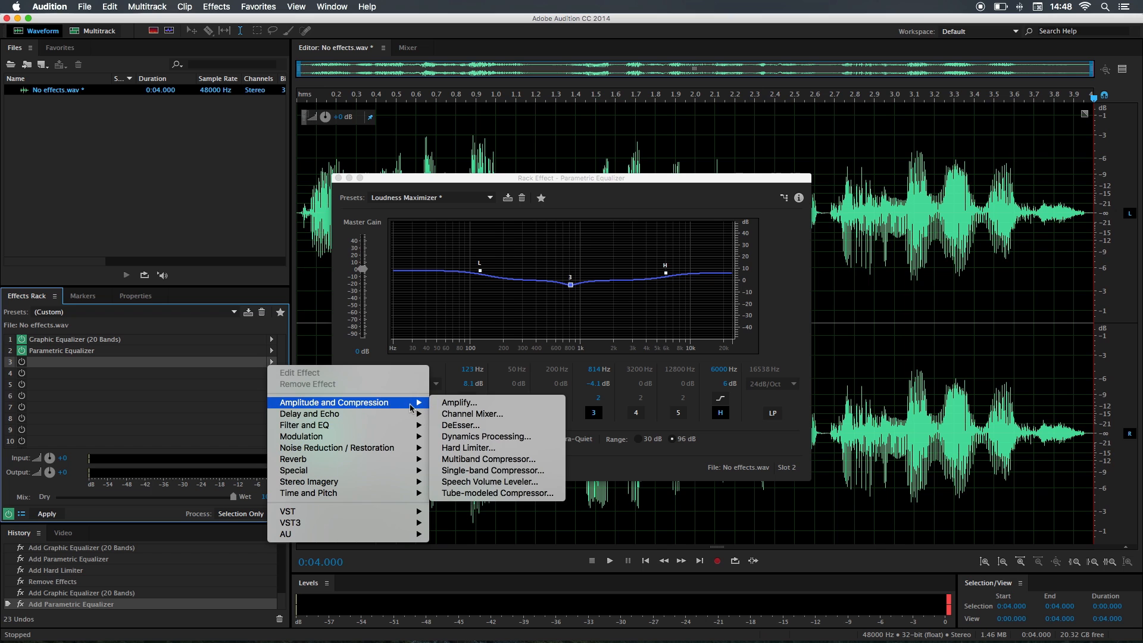
pyautogui.moveTo(468, 448)
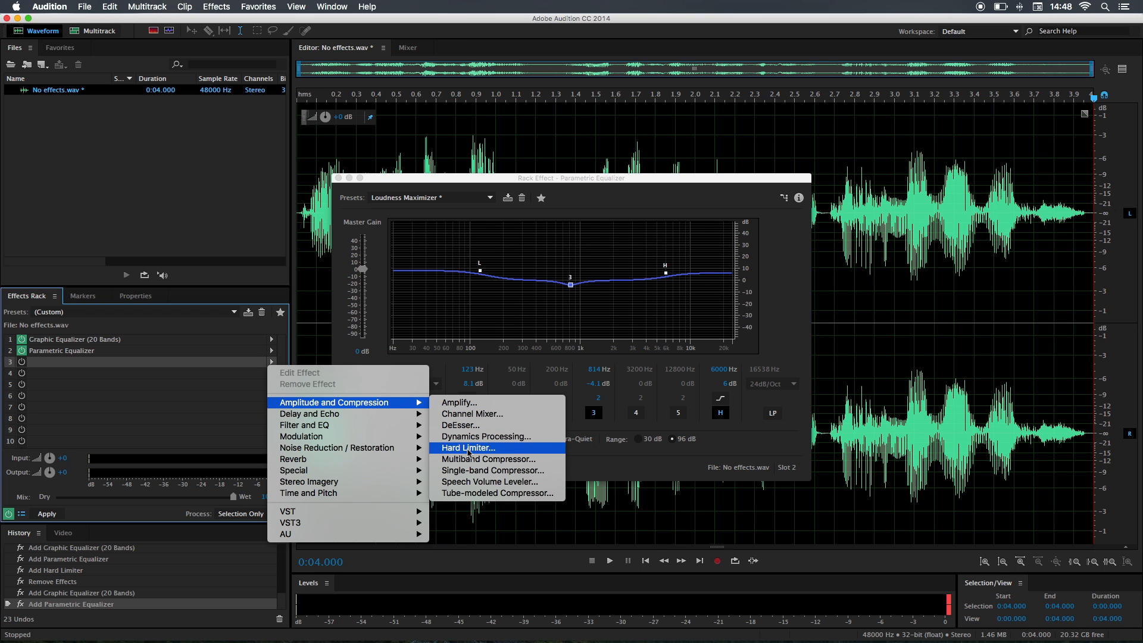
pyautogui.click(467, 448)
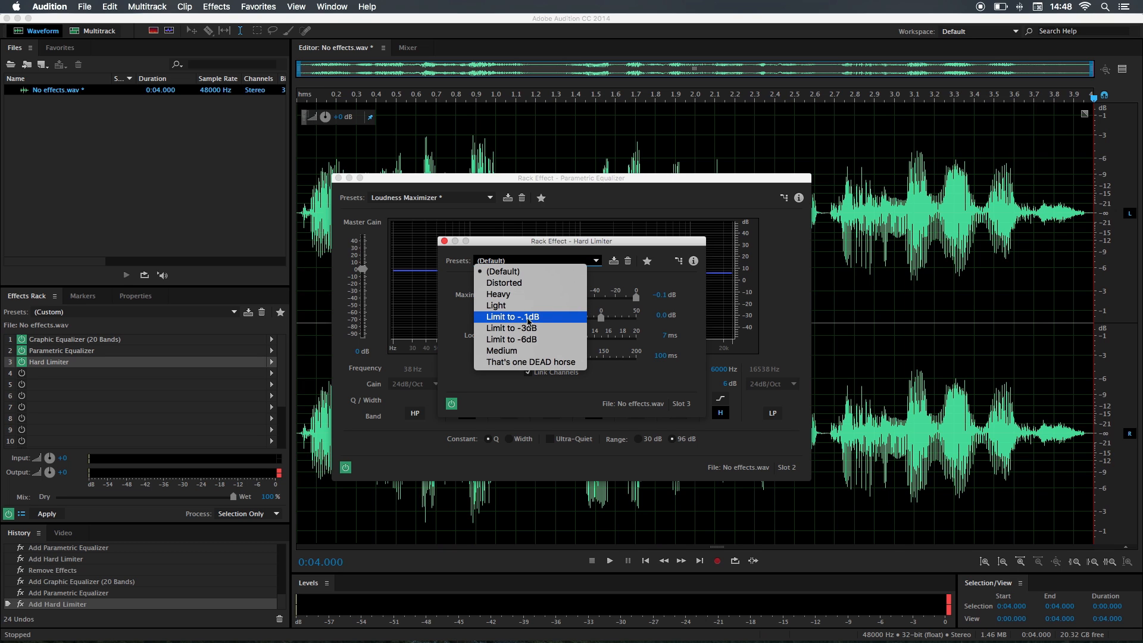
pyautogui.click(512, 316)
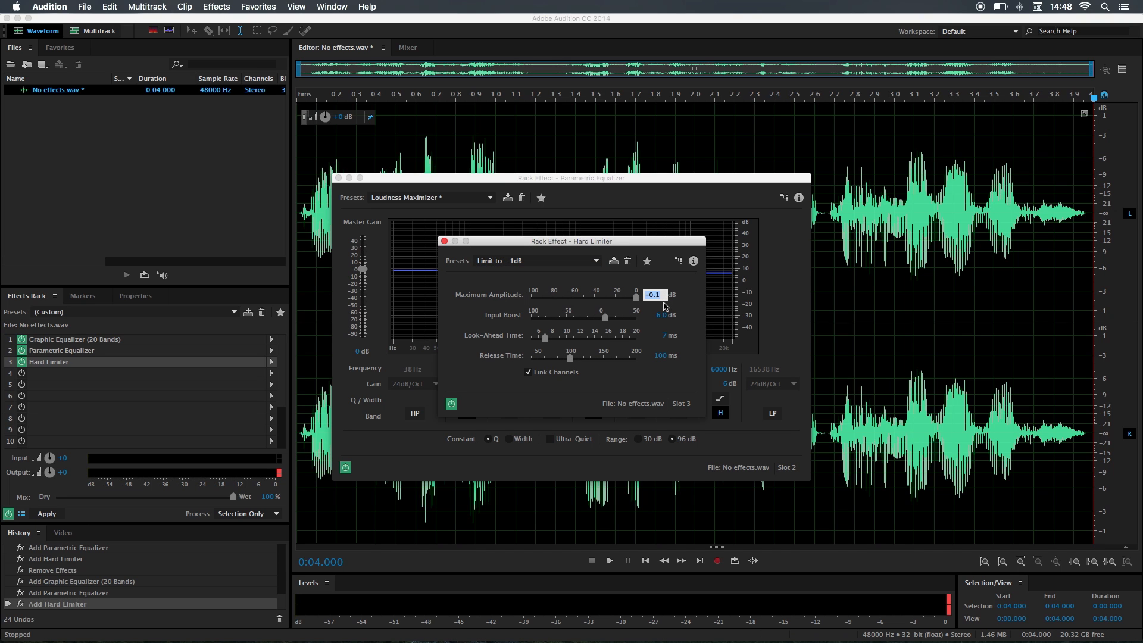
pyautogui.write('-2.')
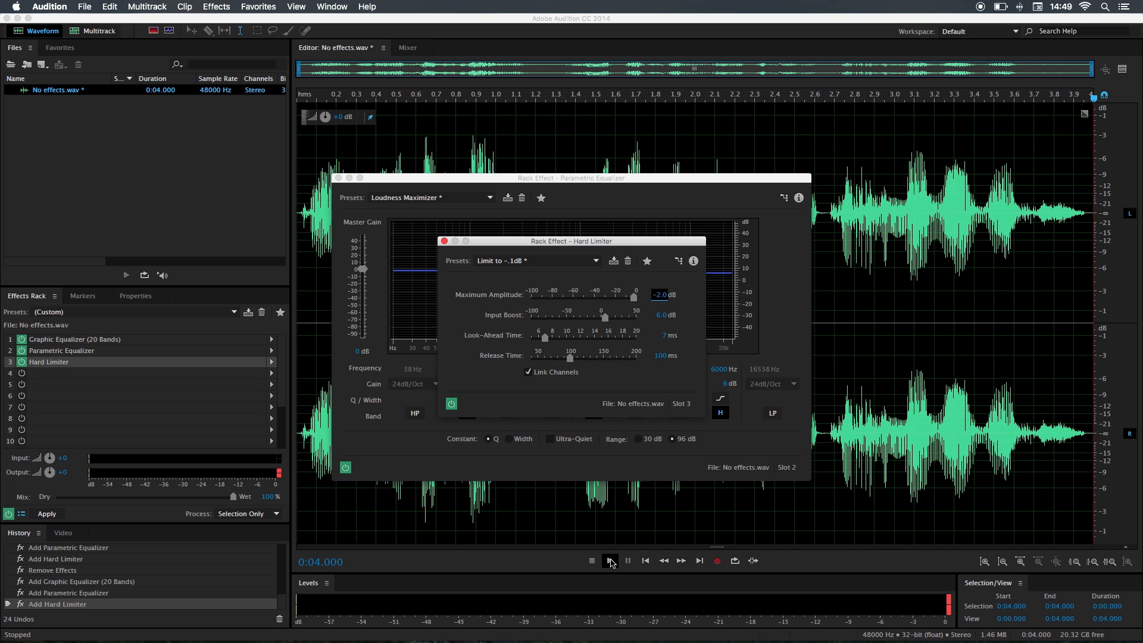
pyautogui.click(610, 560)
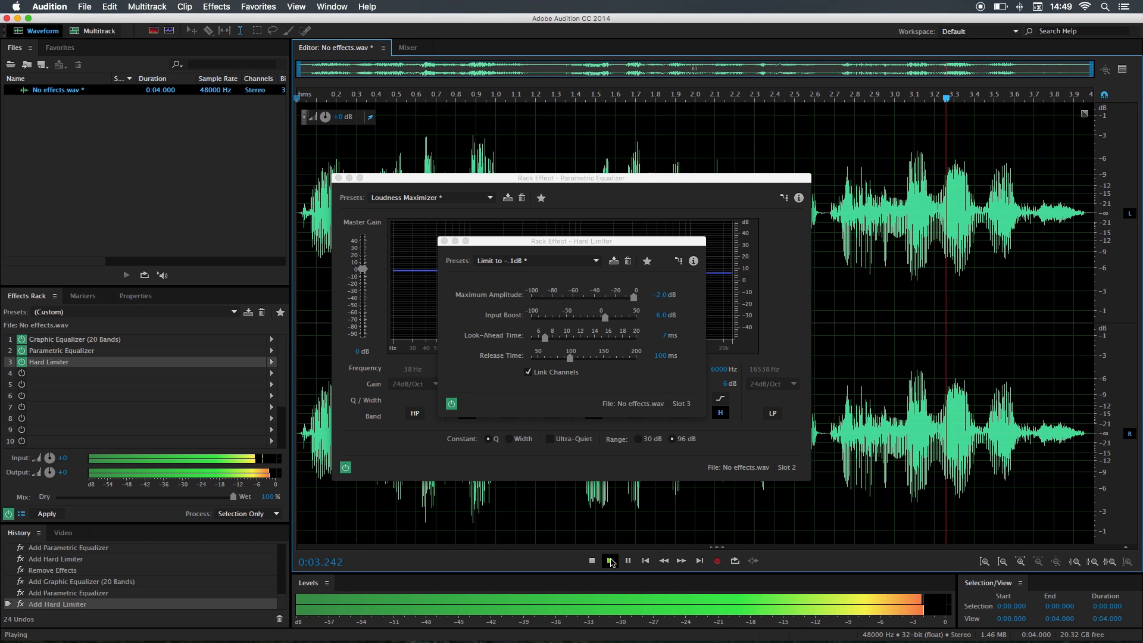
pyautogui.click(591, 561)
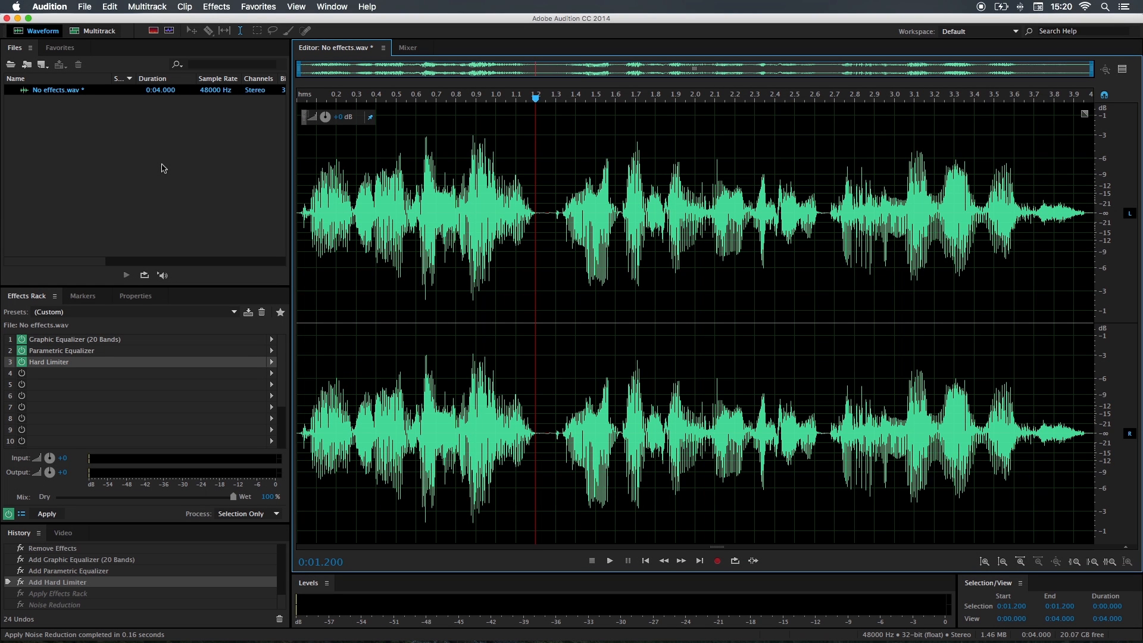
pyautogui.moveTo(45, 517)
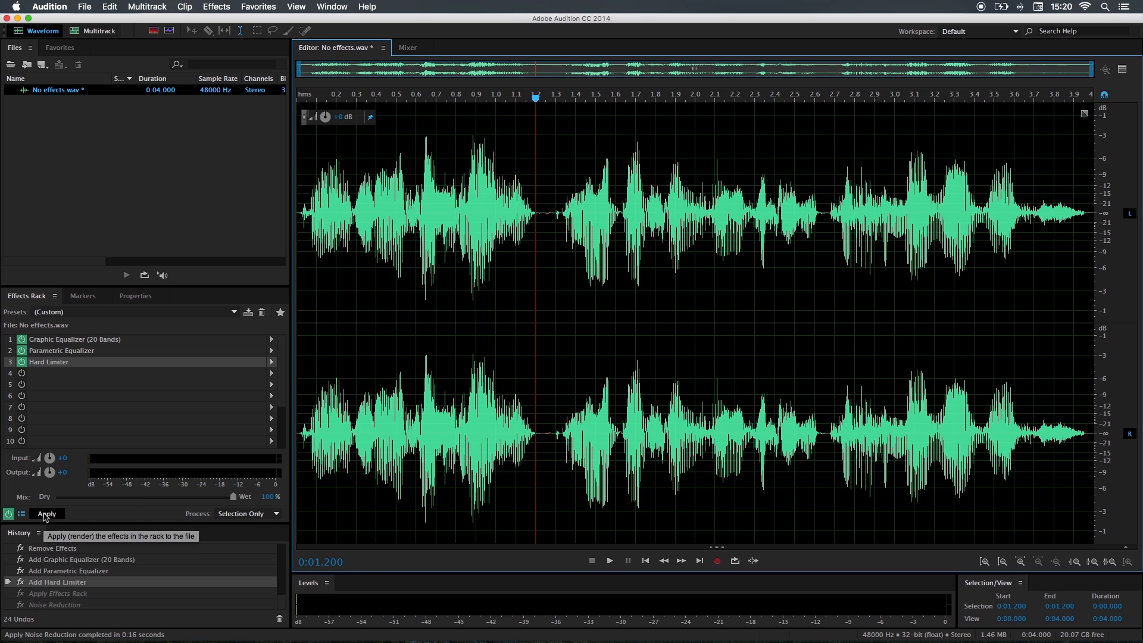
# Apply the graphic EQ, parametric EQ and hard limiter rack to No effects.wav
pyautogui.click(47, 514)
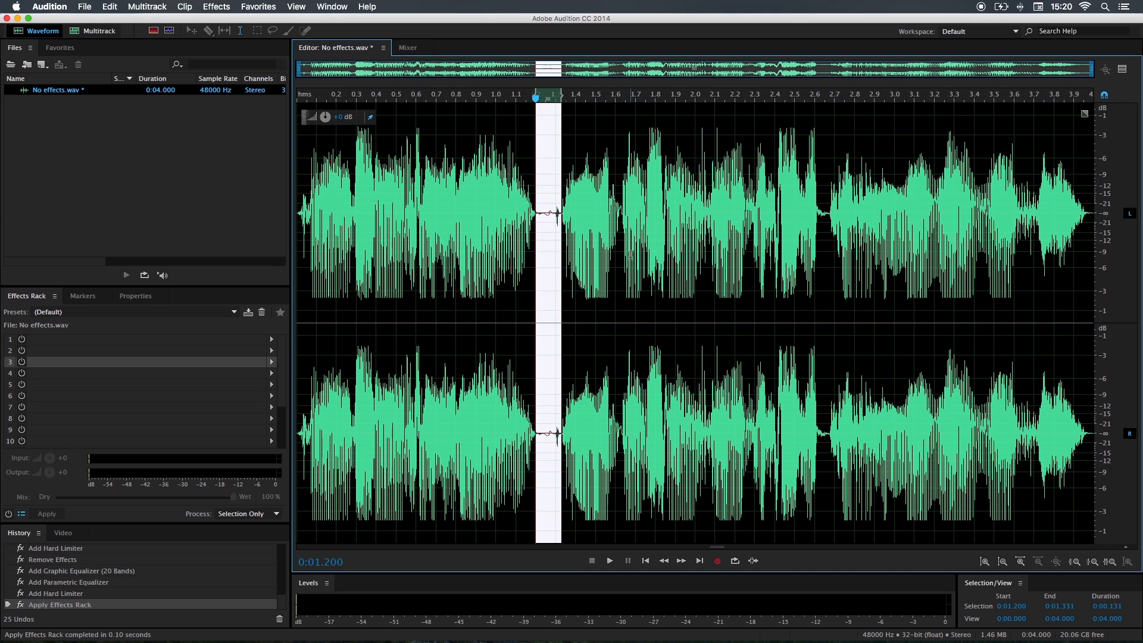
# Capture a noise print from the selected silent gap via the Effects menu
pyautogui.click(215, 6)
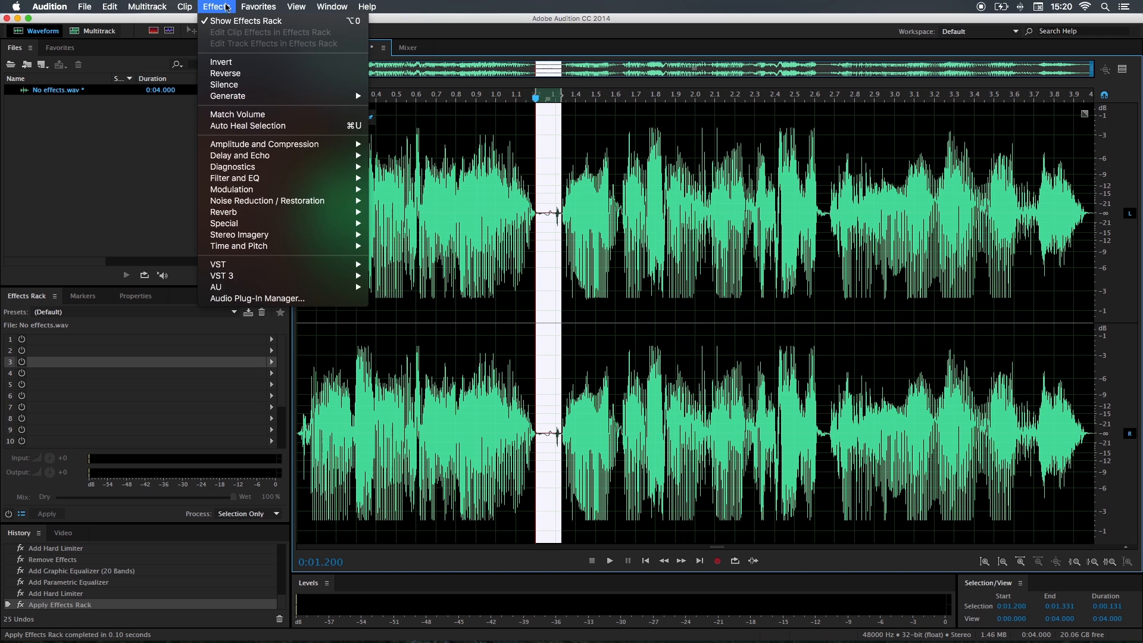
pyautogui.moveTo(267, 201)
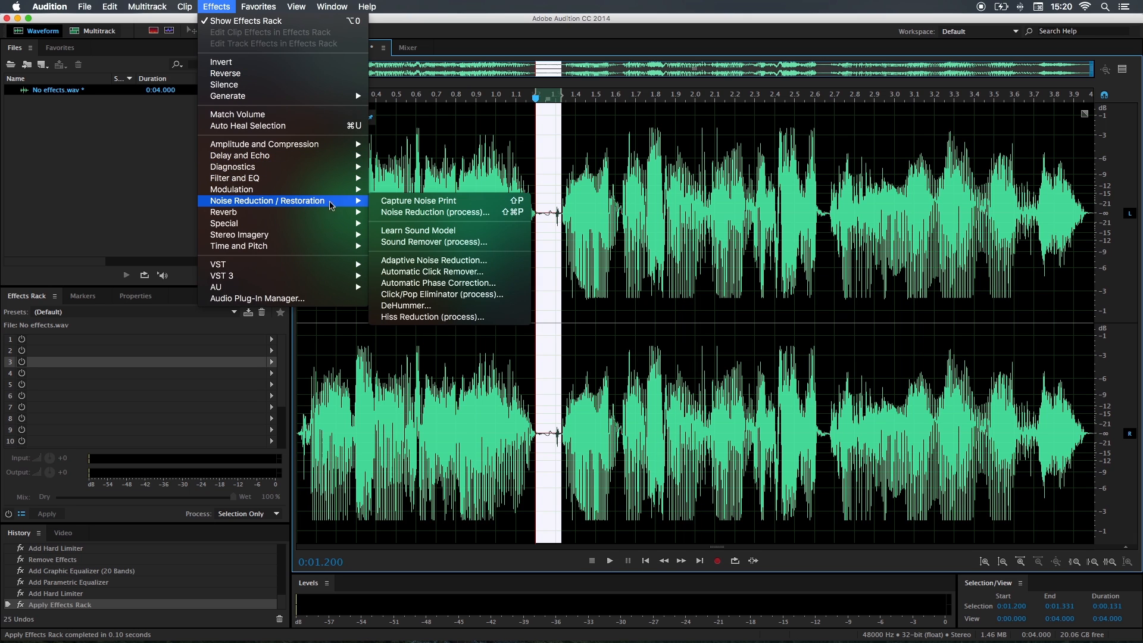
pyautogui.moveTo(417, 200)
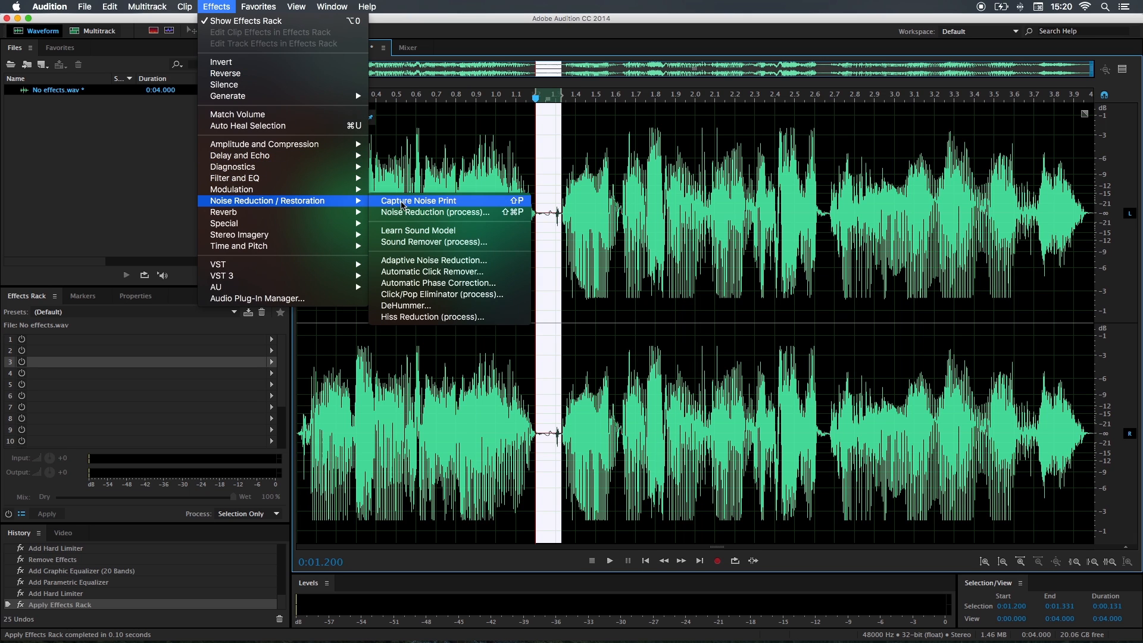
pyautogui.click(418, 201)
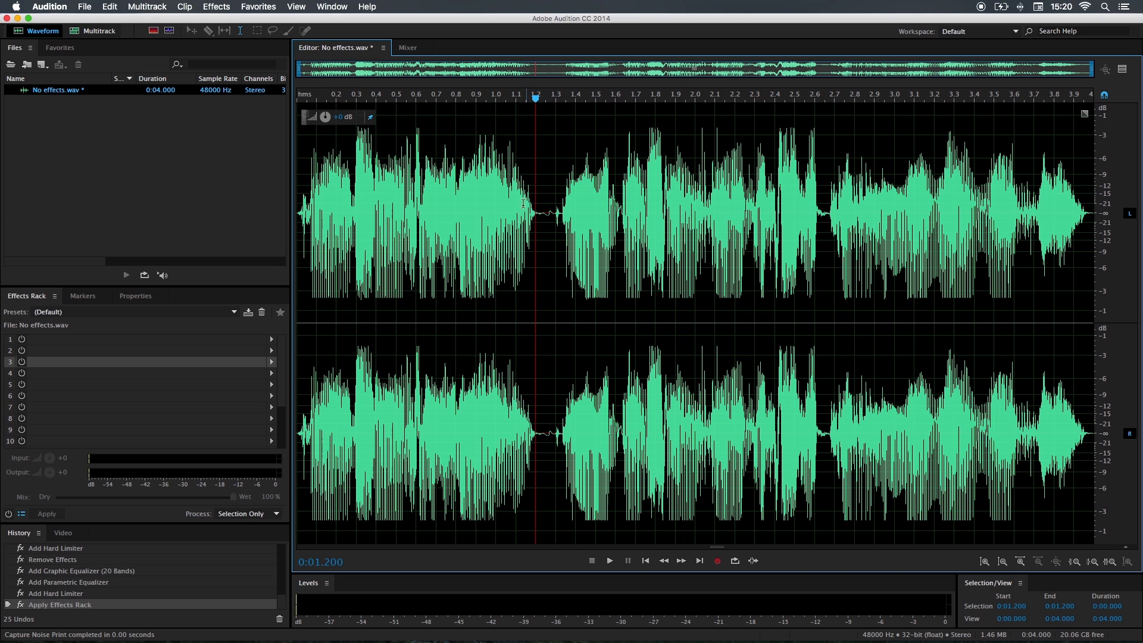
pyautogui.moveTo(535, 191)
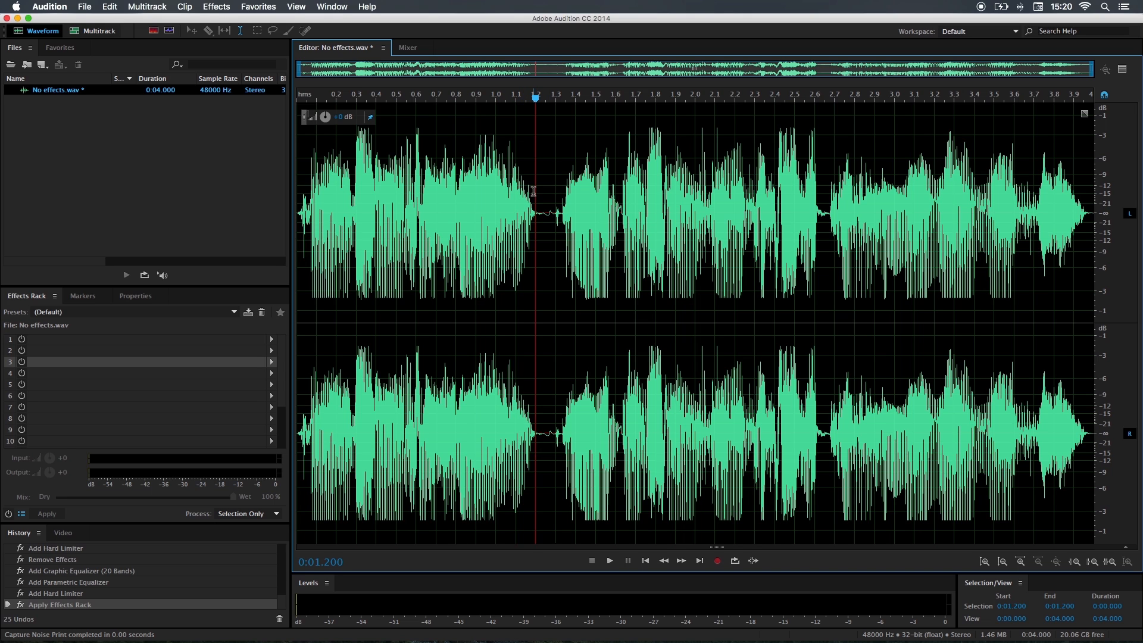
# Apply Noise Reduction (process) at 89% reduction and 11 dB to the recording
pyautogui.click(215, 6)
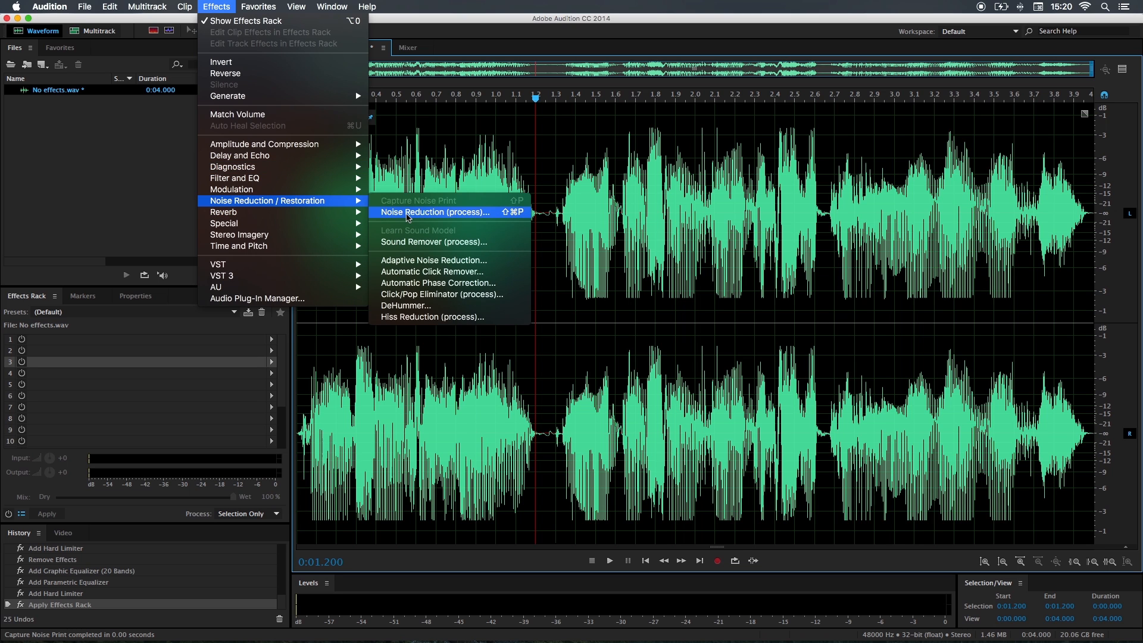
pyautogui.click(435, 212)
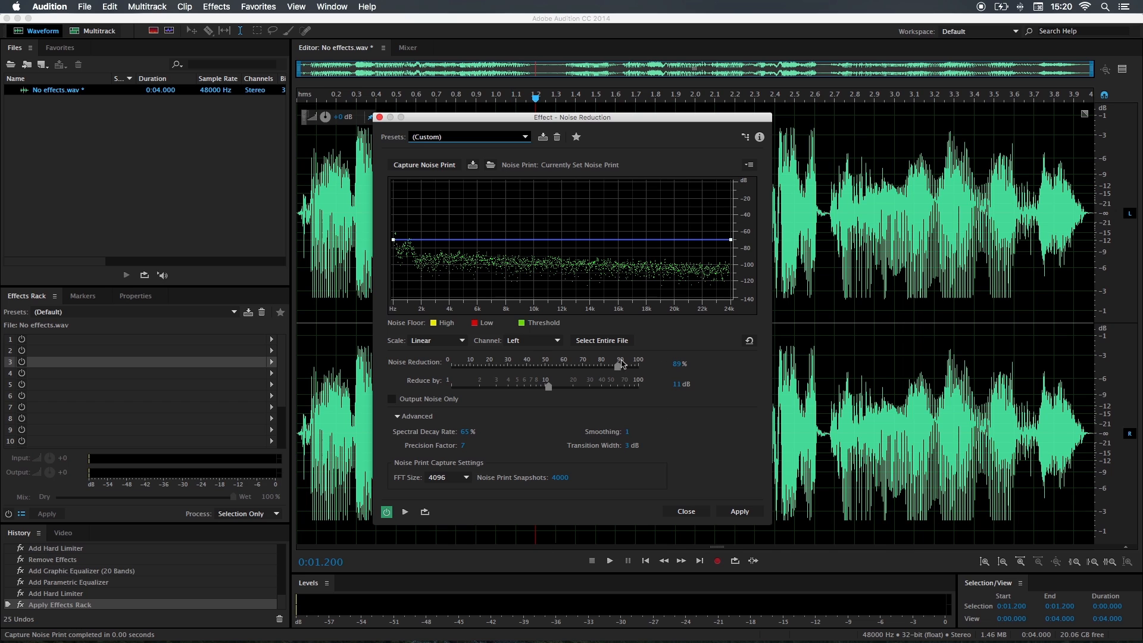
pyautogui.moveTo(554, 368)
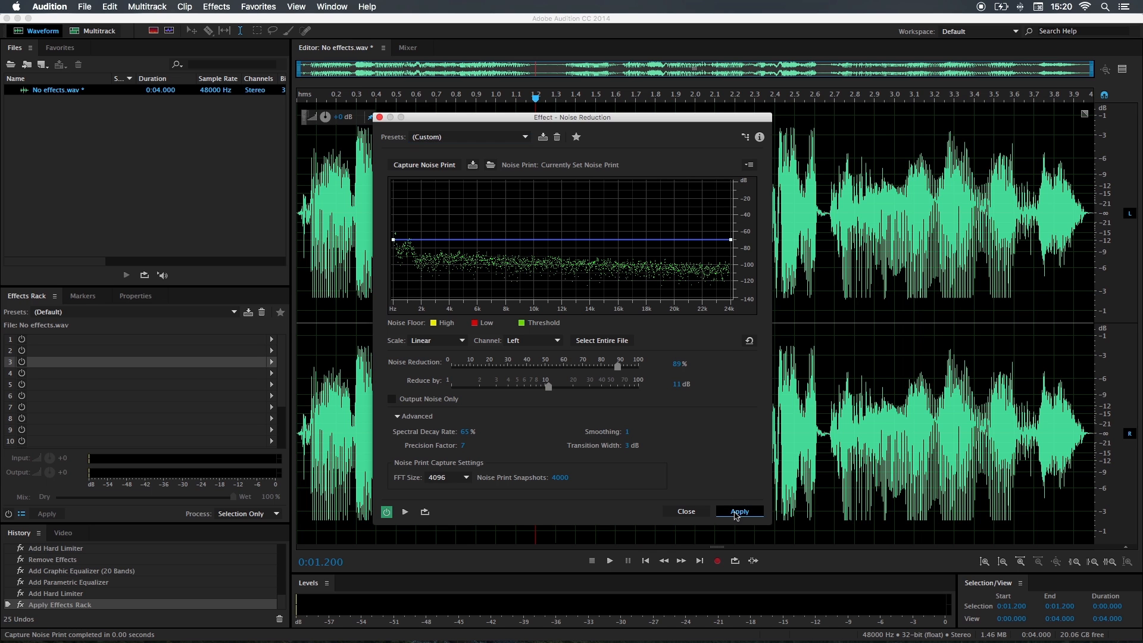
pyautogui.click(738, 511)
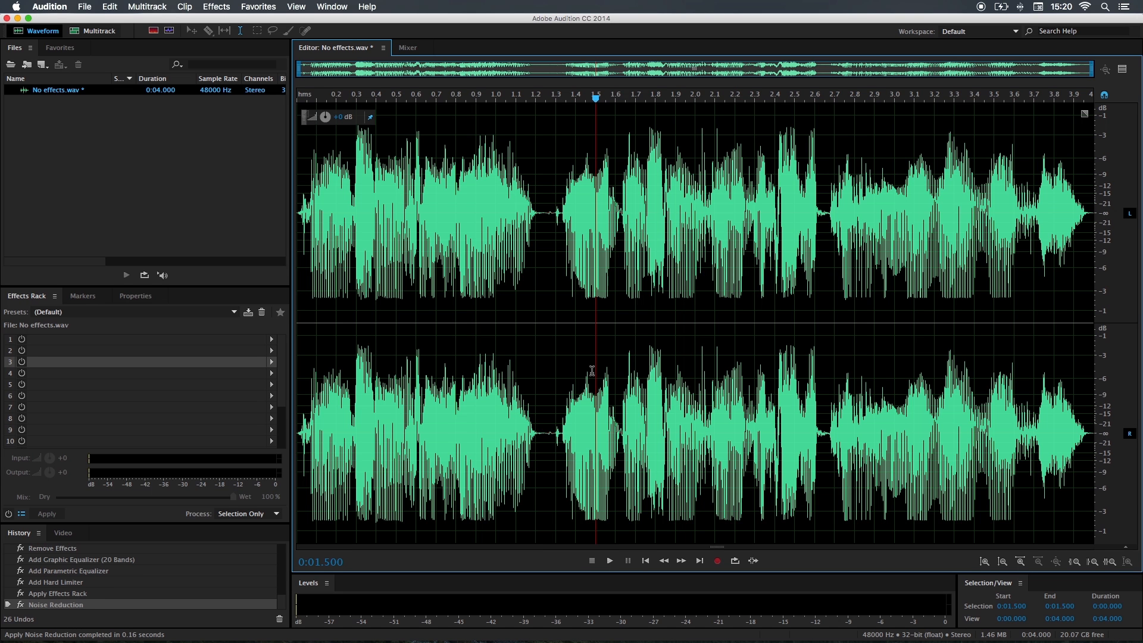